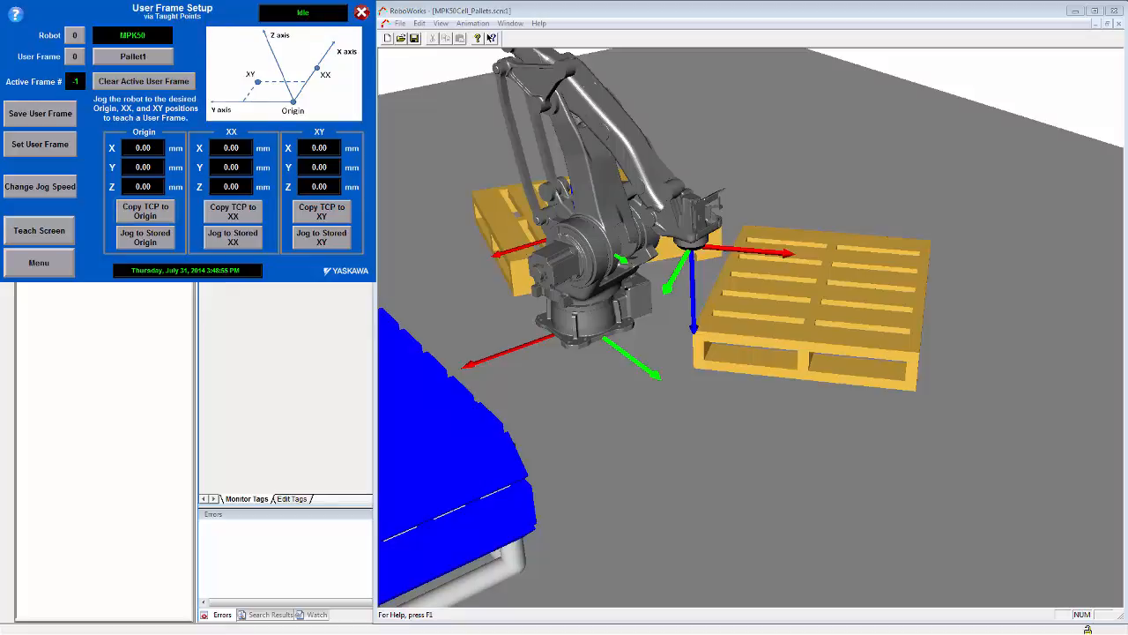
# Store the tool position (X 216.10, Y 792.13, Z 137.54 mm) as the Pallet1 origin, confirming the overwrite
pyautogui.click(144, 211)
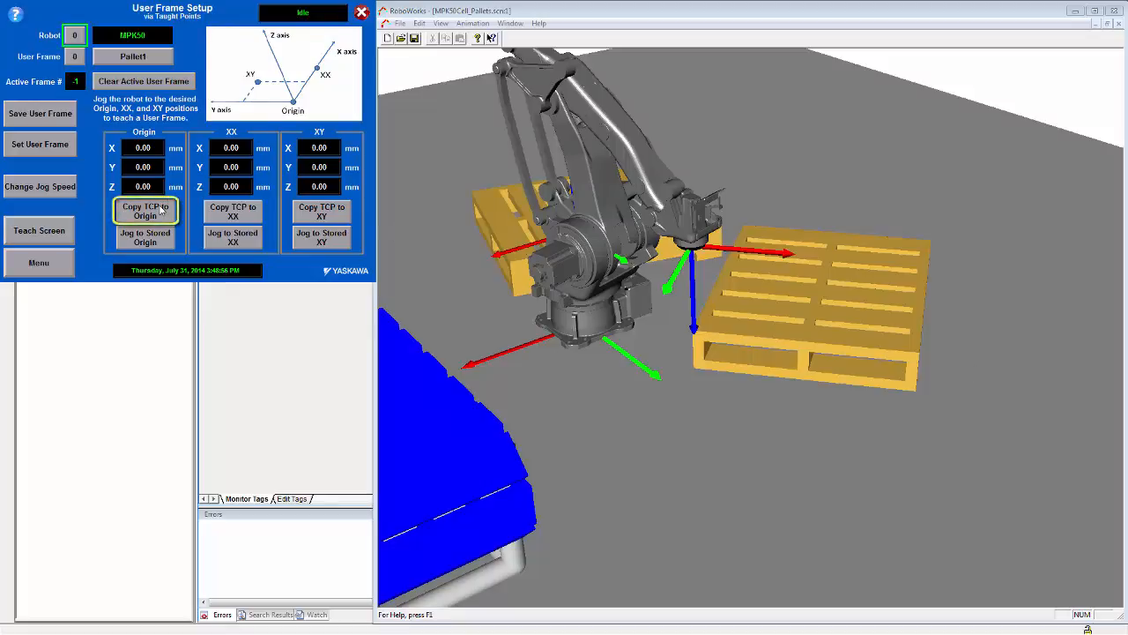
pyautogui.click(144, 211)
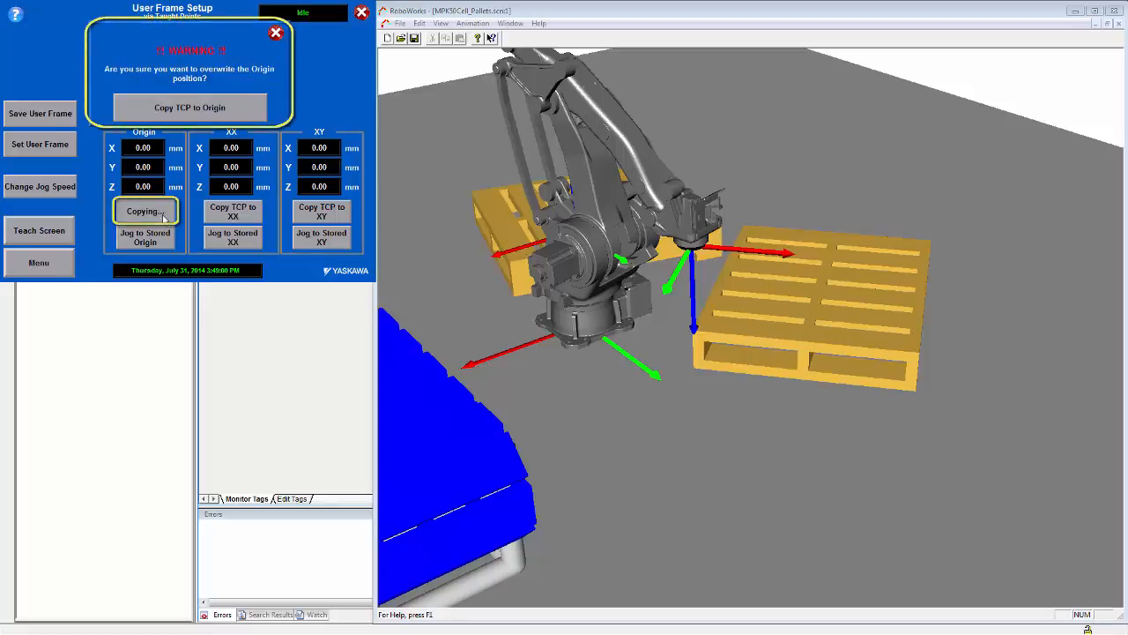
pyautogui.click(189, 107)
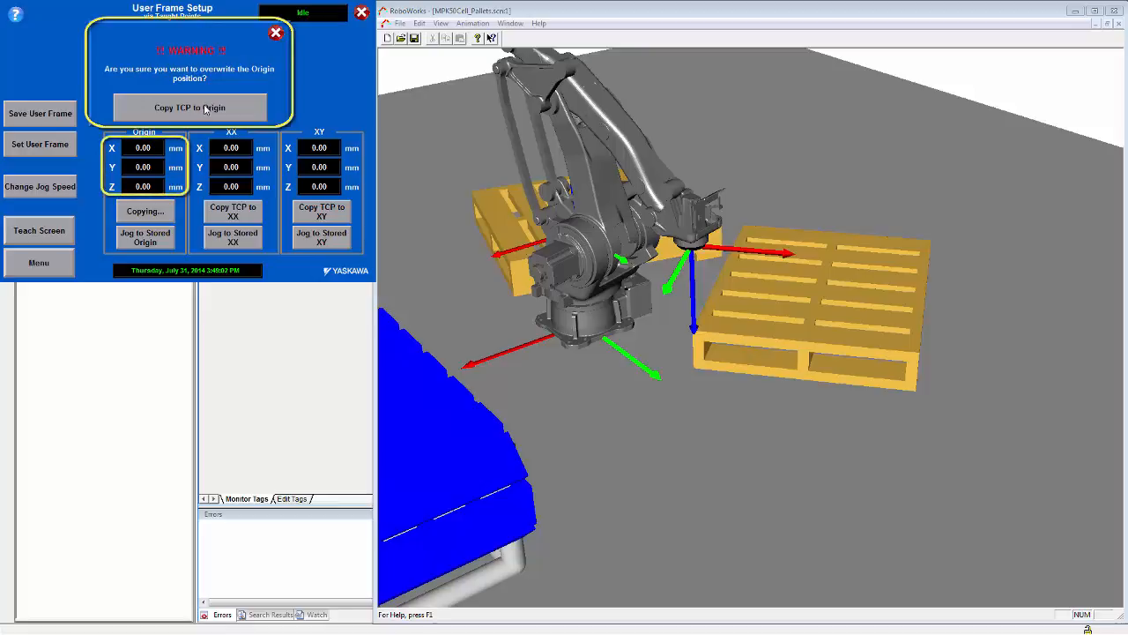
pyautogui.click(188, 106)
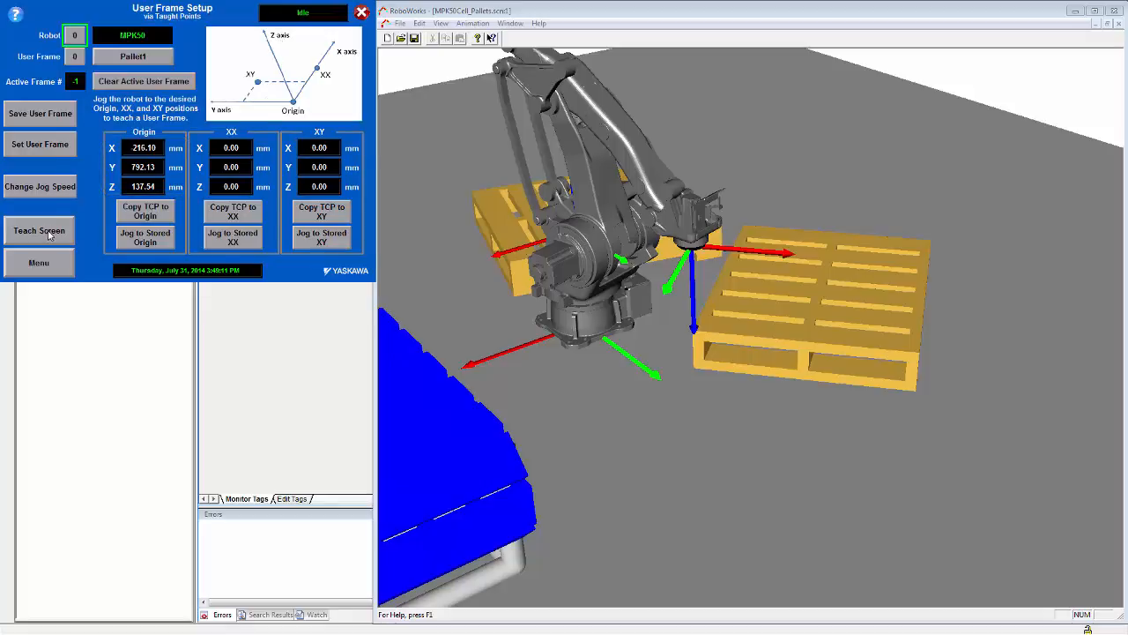
# Jog the tool X+ in Tool coordinates and store it as the XX point (X -491.70, Y 1120.57)
pyautogui.click(38, 230)
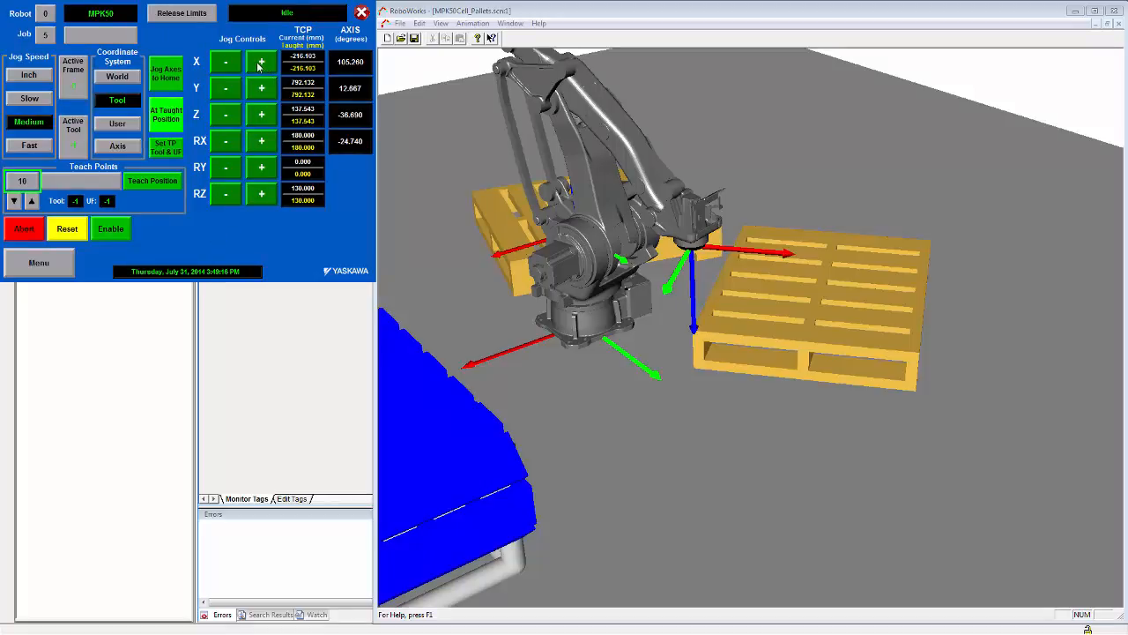
pyautogui.click(261, 61)
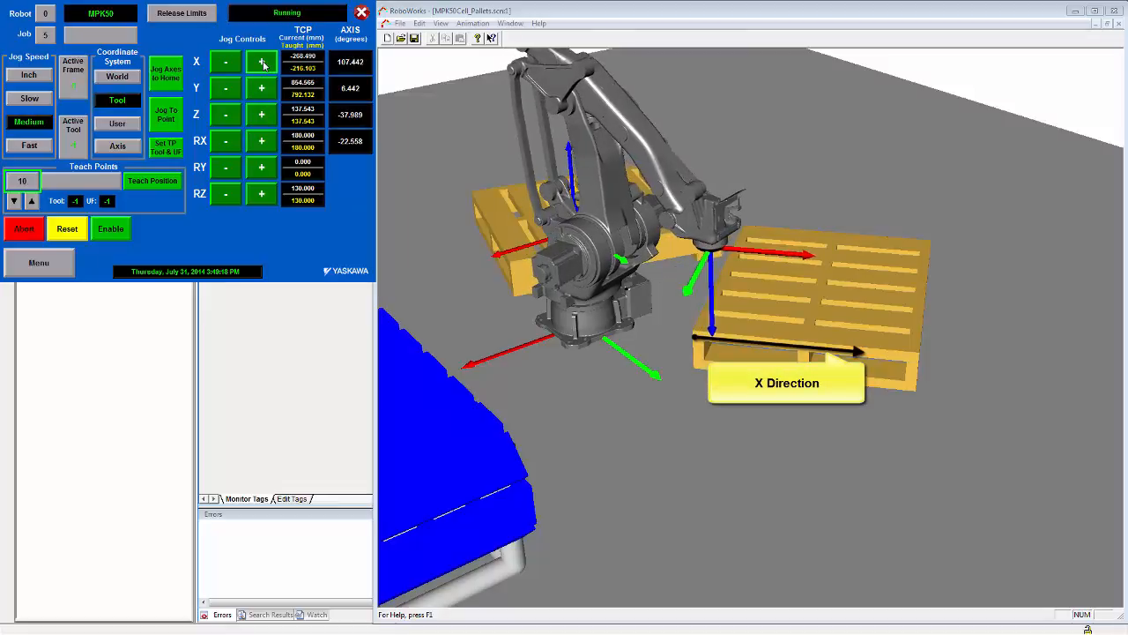
pyautogui.click(261, 62)
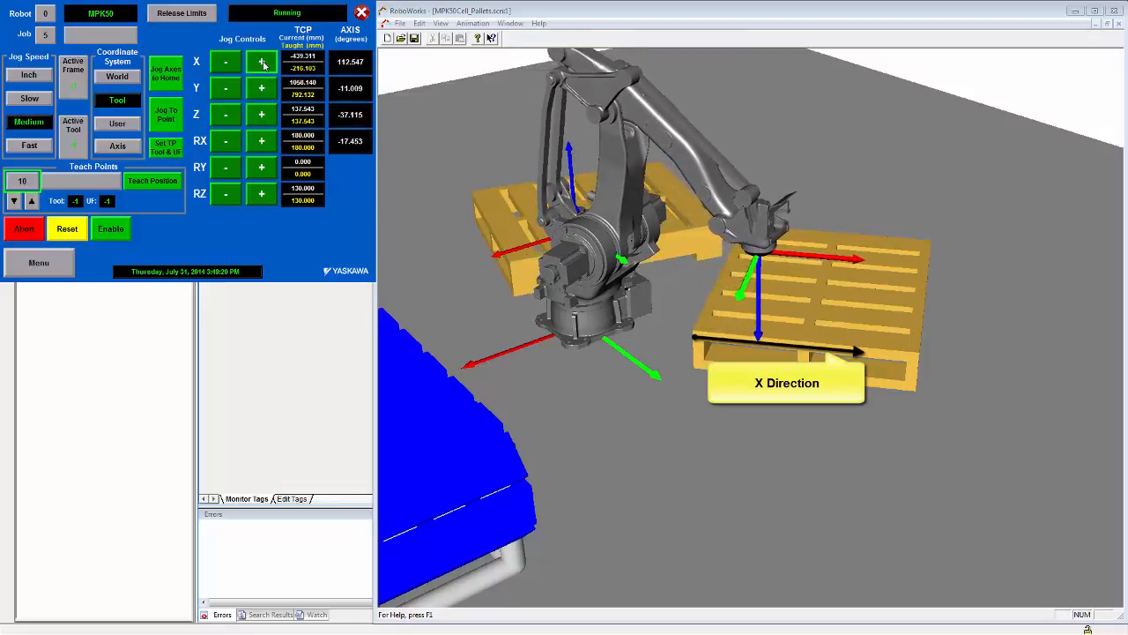
pyautogui.click(261, 62)
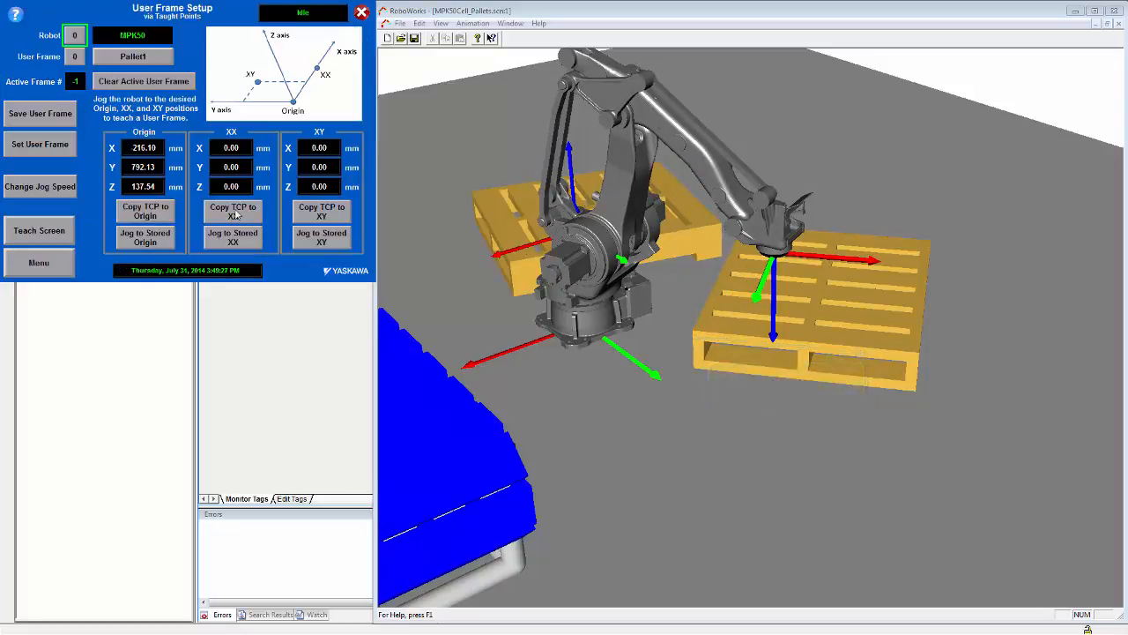
pyautogui.click(232, 210)
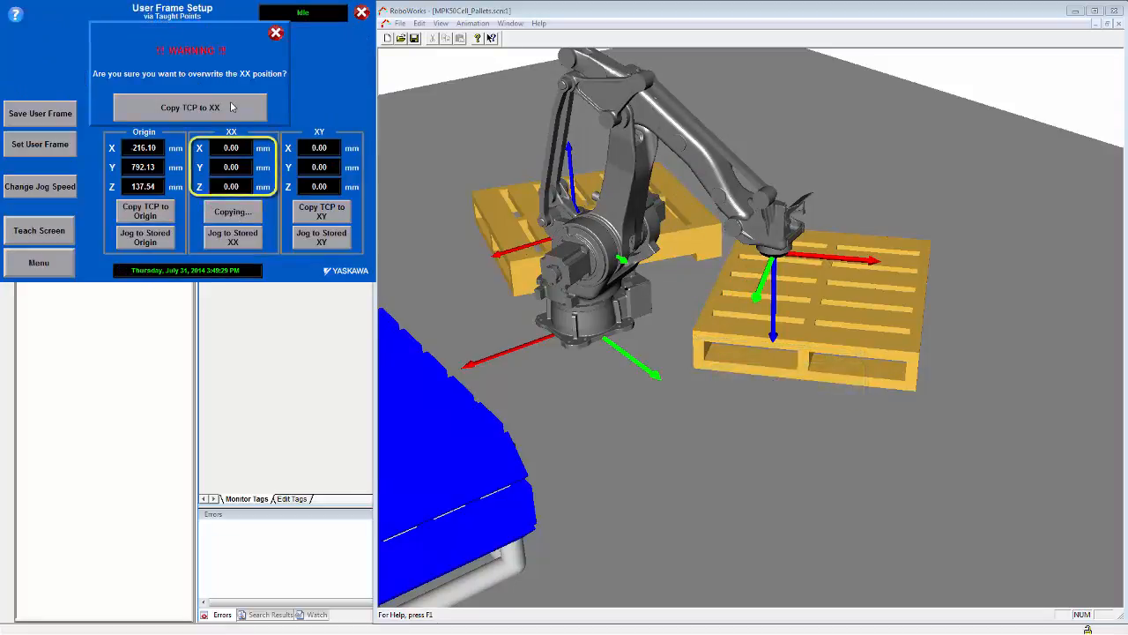
pyautogui.click(189, 107)
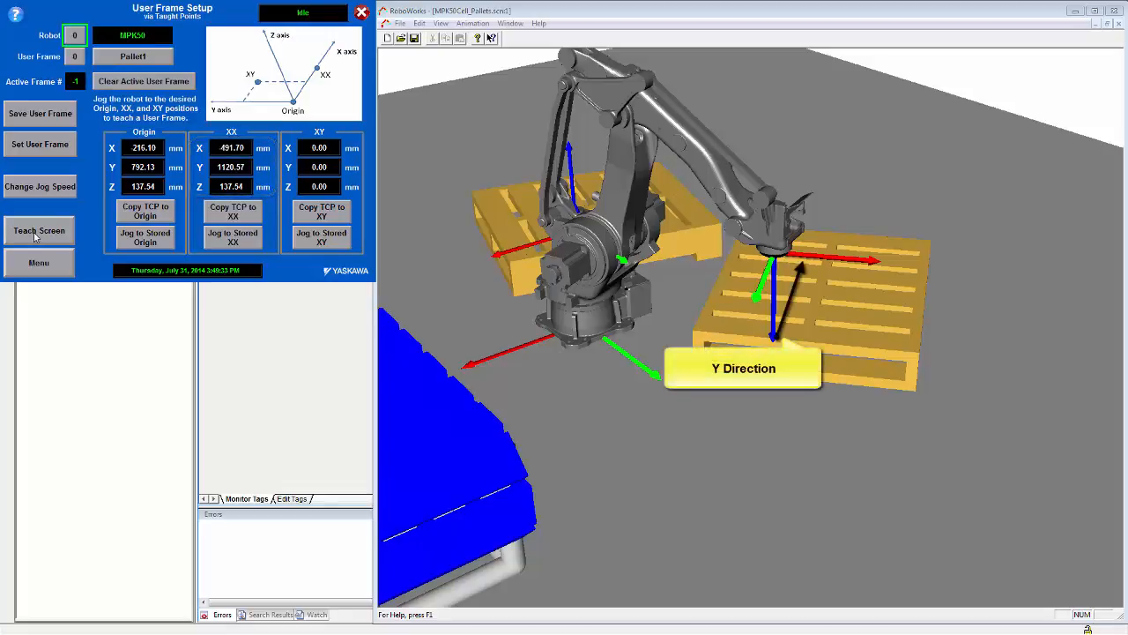
# Jog the tool Y− and store it as the XY point (X 782.60, Y 876.48), closing the warning
pyautogui.click(39, 230)
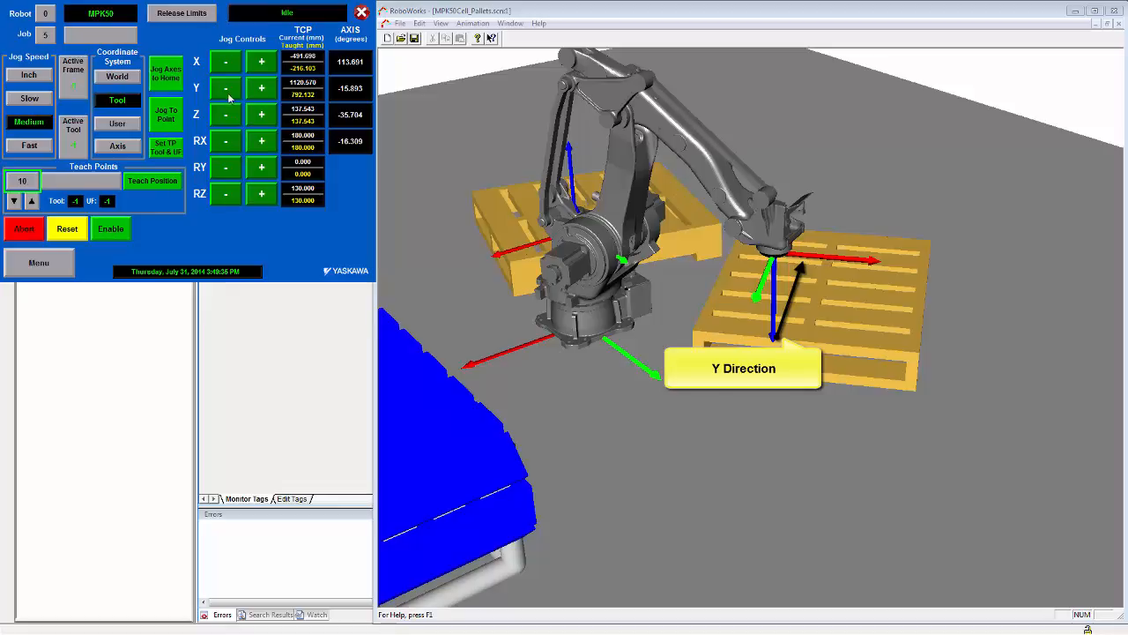
pyautogui.click(226, 87)
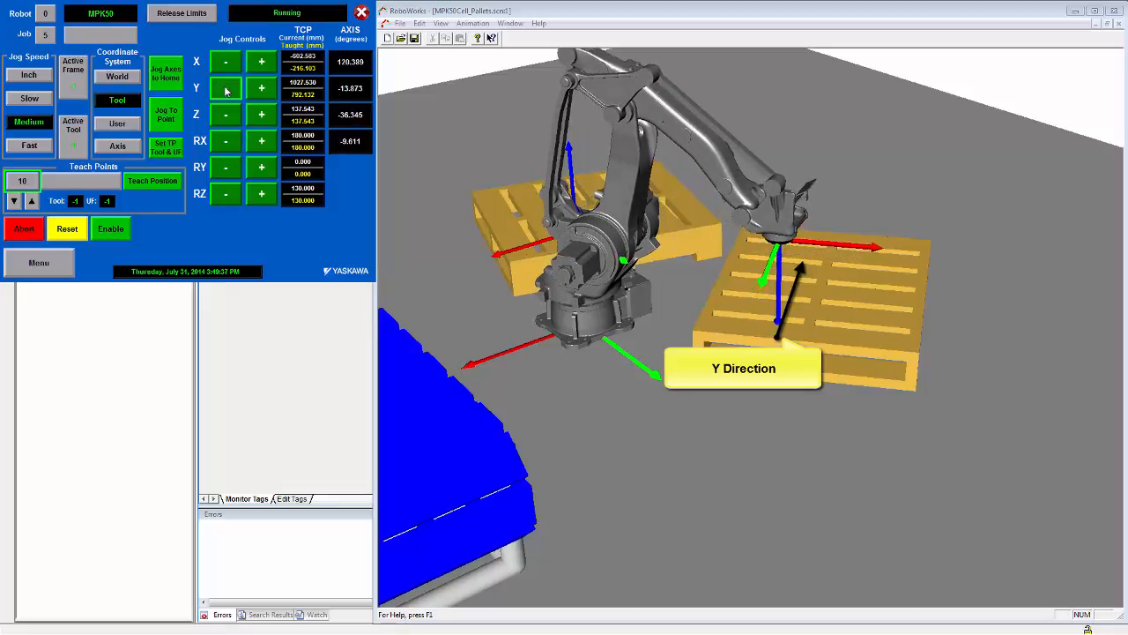
pyautogui.click(225, 88)
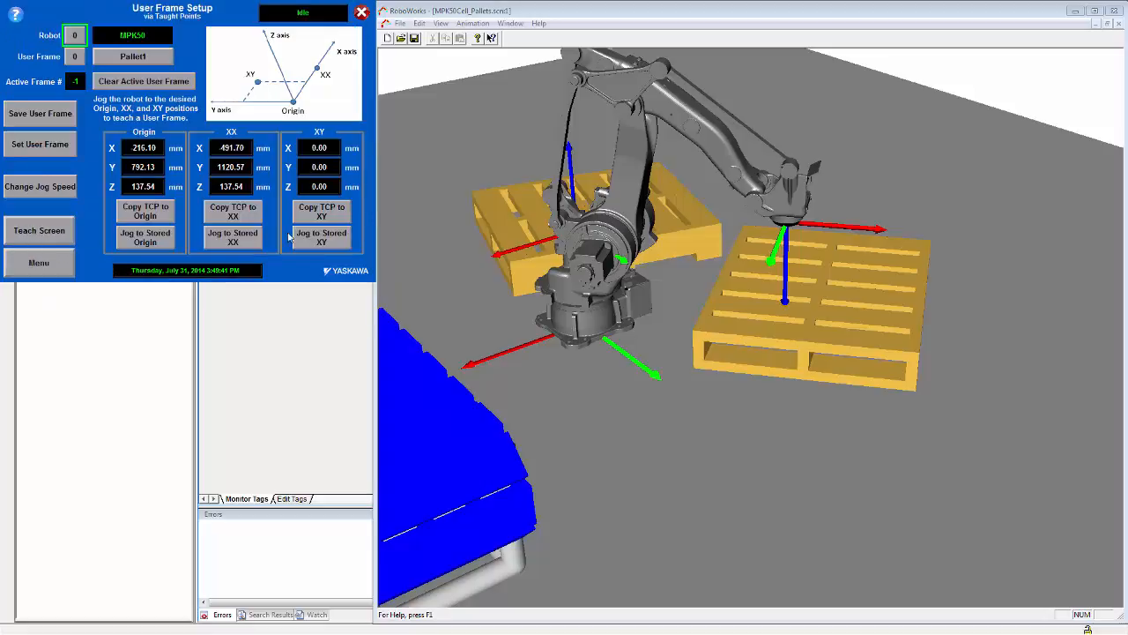
pyautogui.click(321, 212)
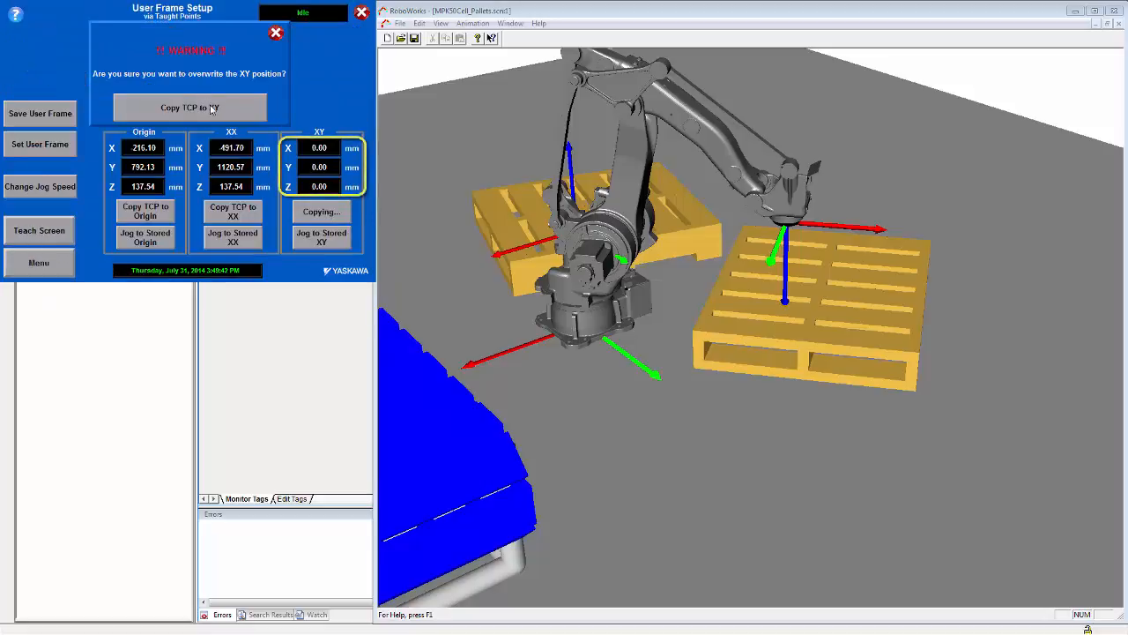
pyautogui.click(190, 106)
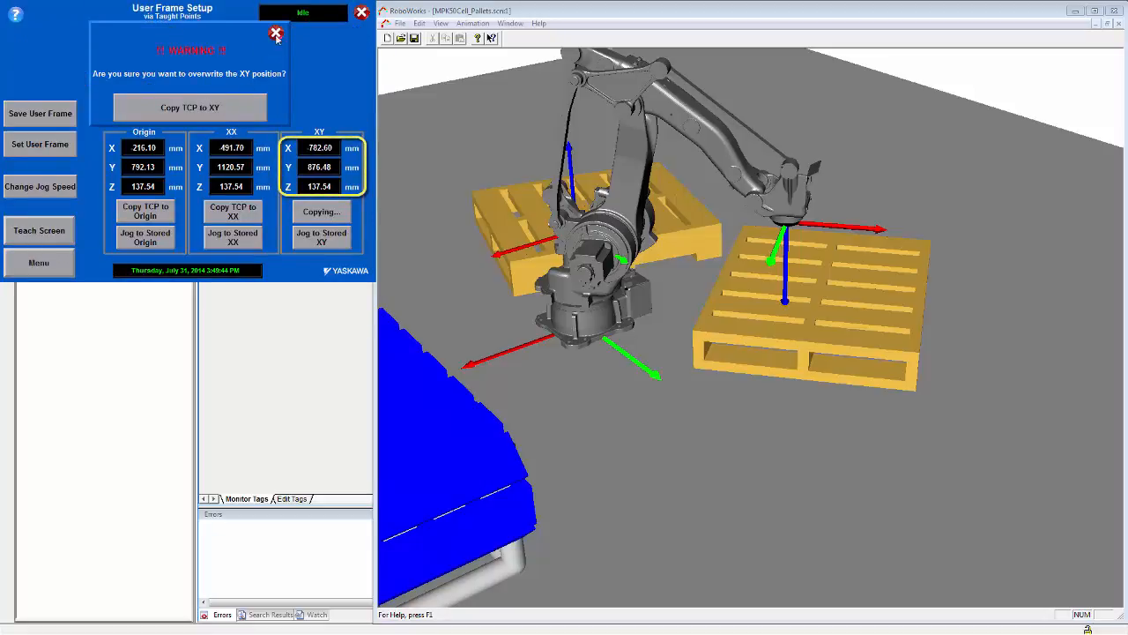
pyautogui.click(276, 33)
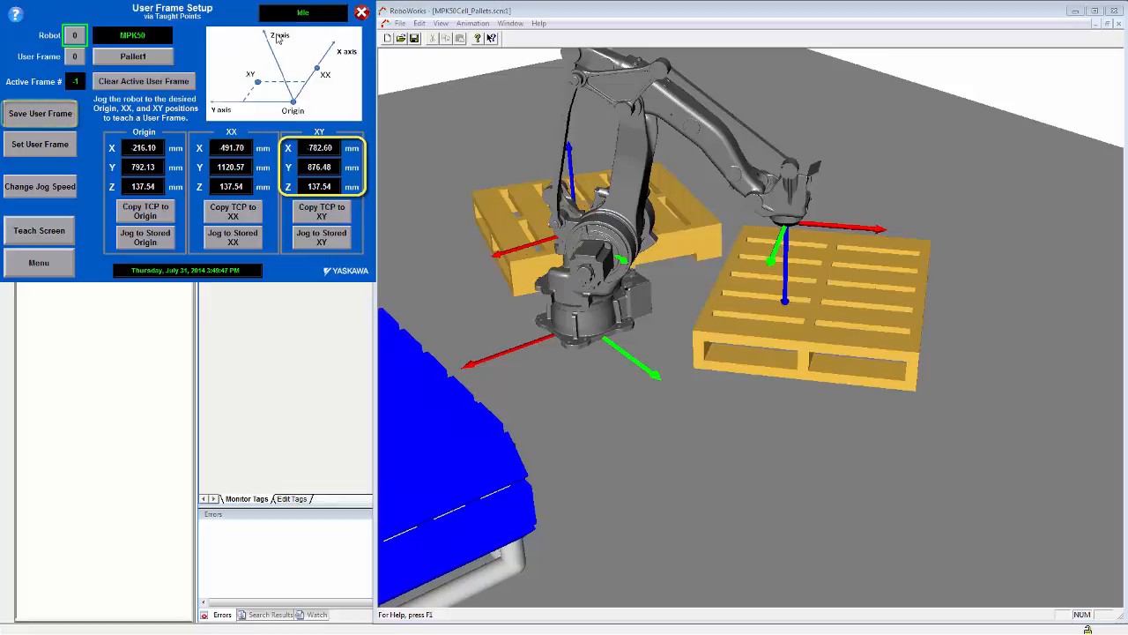
# Save Pallet1 and set it as the active user frame, then jog to stored XX and Origin
pyautogui.click(39, 113)
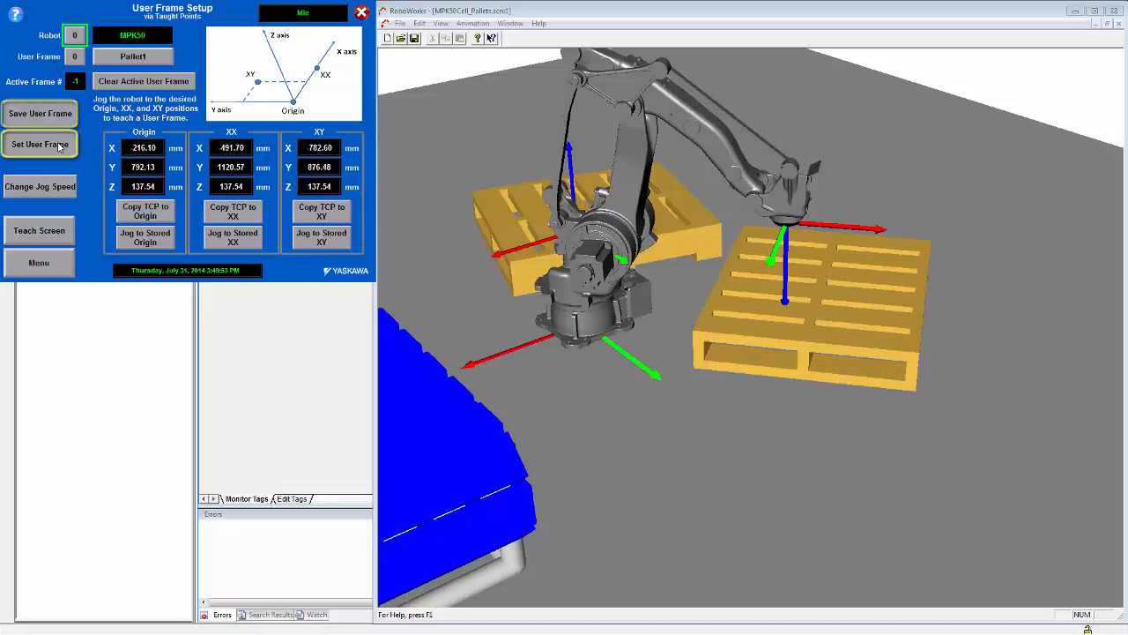
pyautogui.click(40, 143)
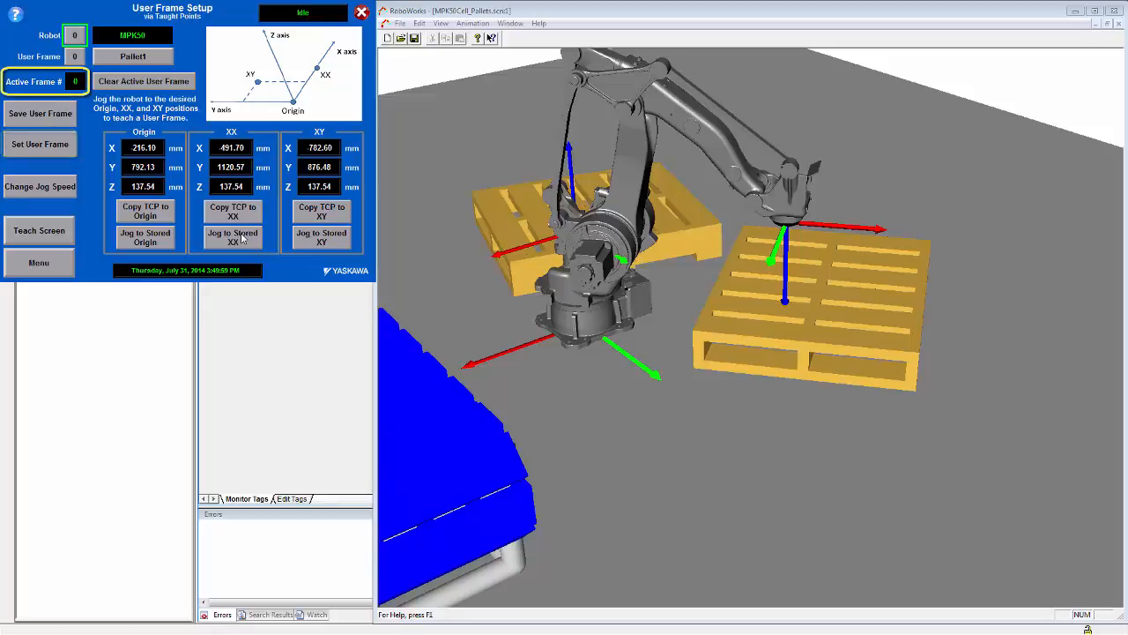
pyautogui.click(232, 237)
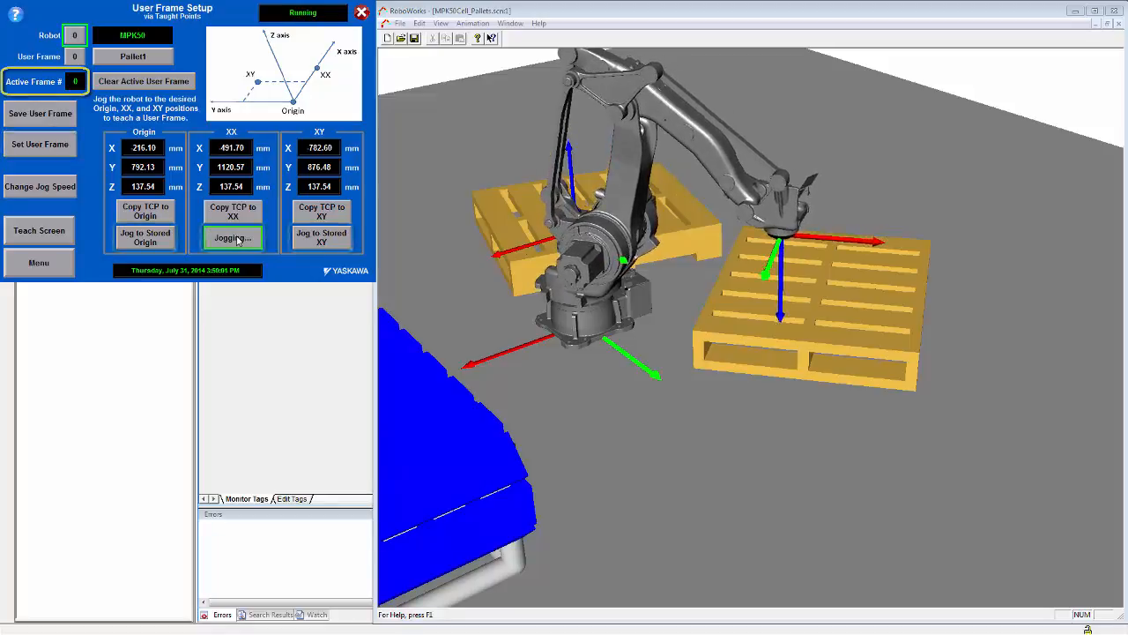
pyautogui.click(231, 238)
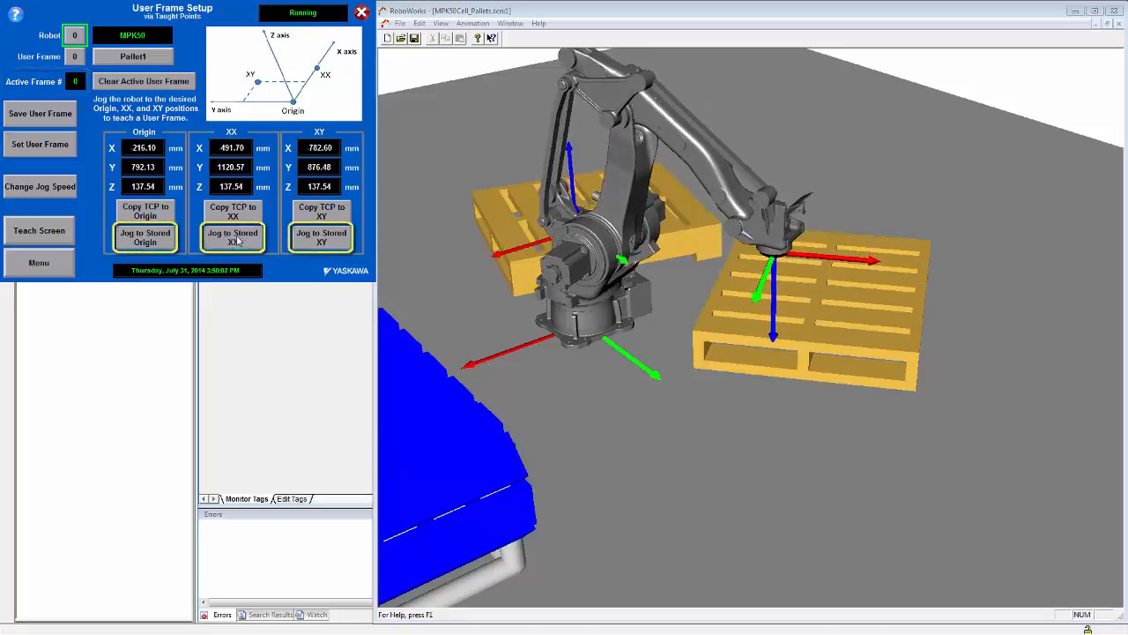
pyautogui.click(145, 237)
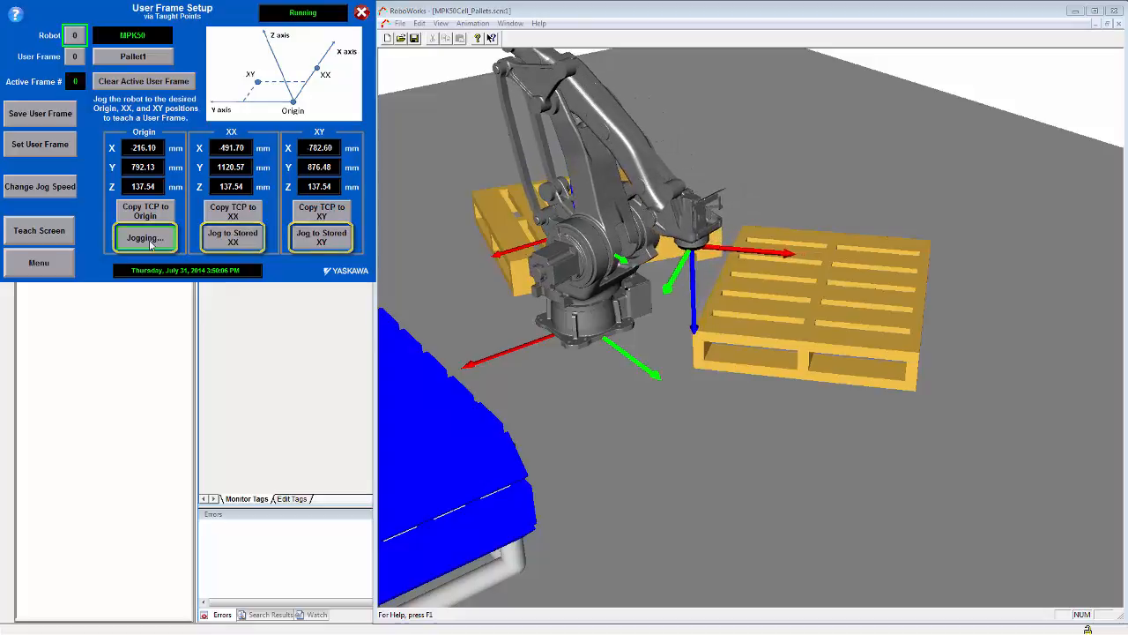
pyautogui.click(232, 238)
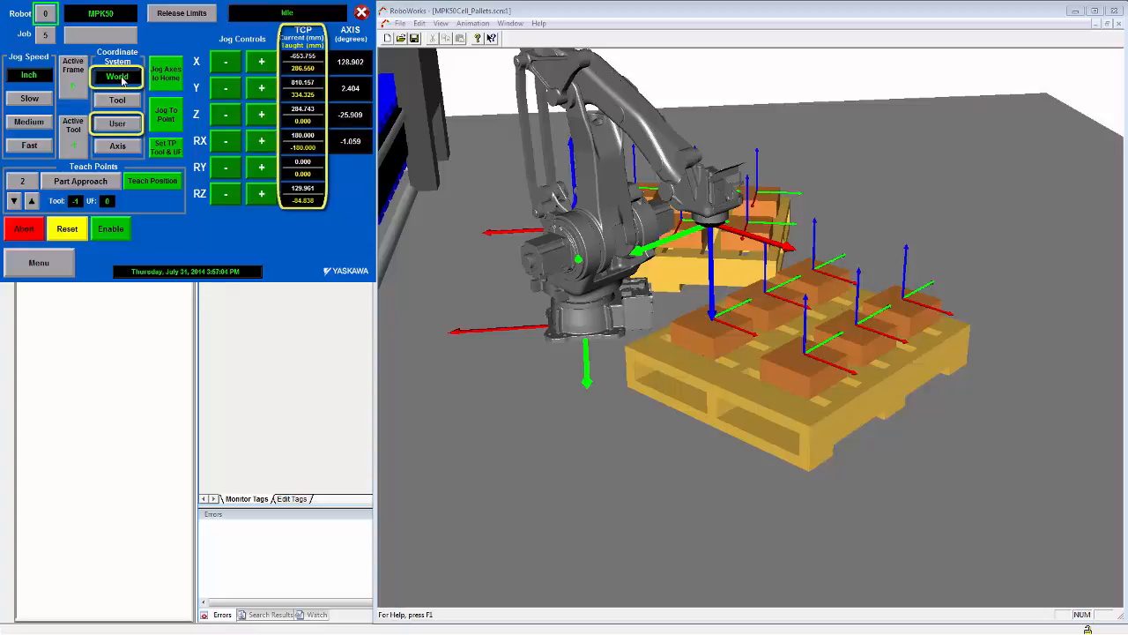
# Change the jog coordinate system, lower the tool along Z onto the box, and teach point 3 (Part Pick)
pyautogui.click(116, 122)
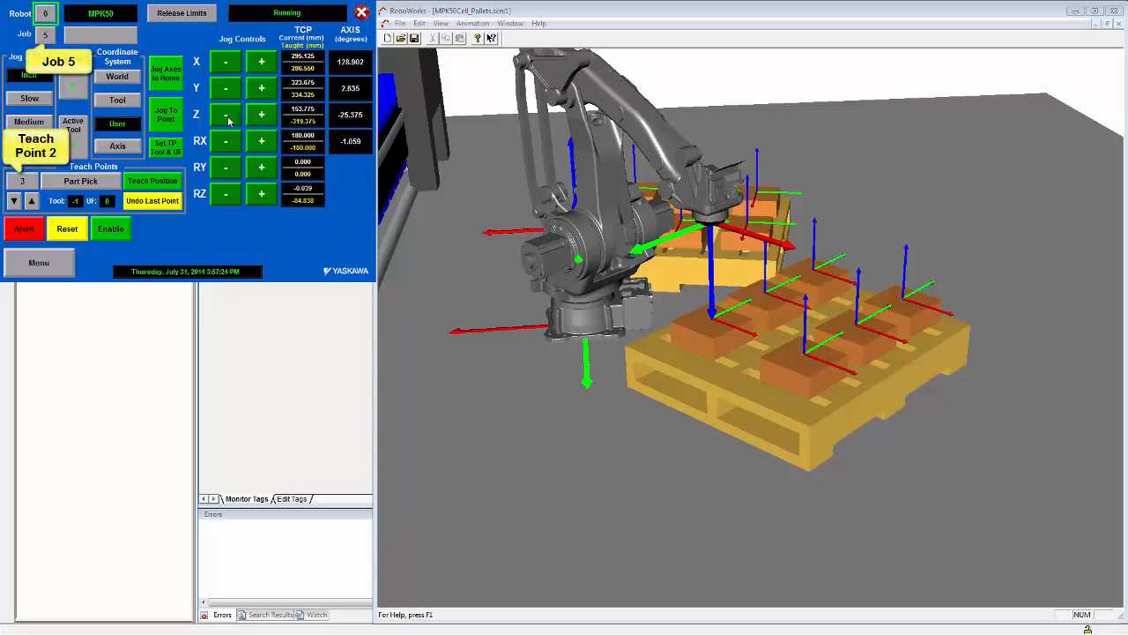
pyautogui.click(226, 114)
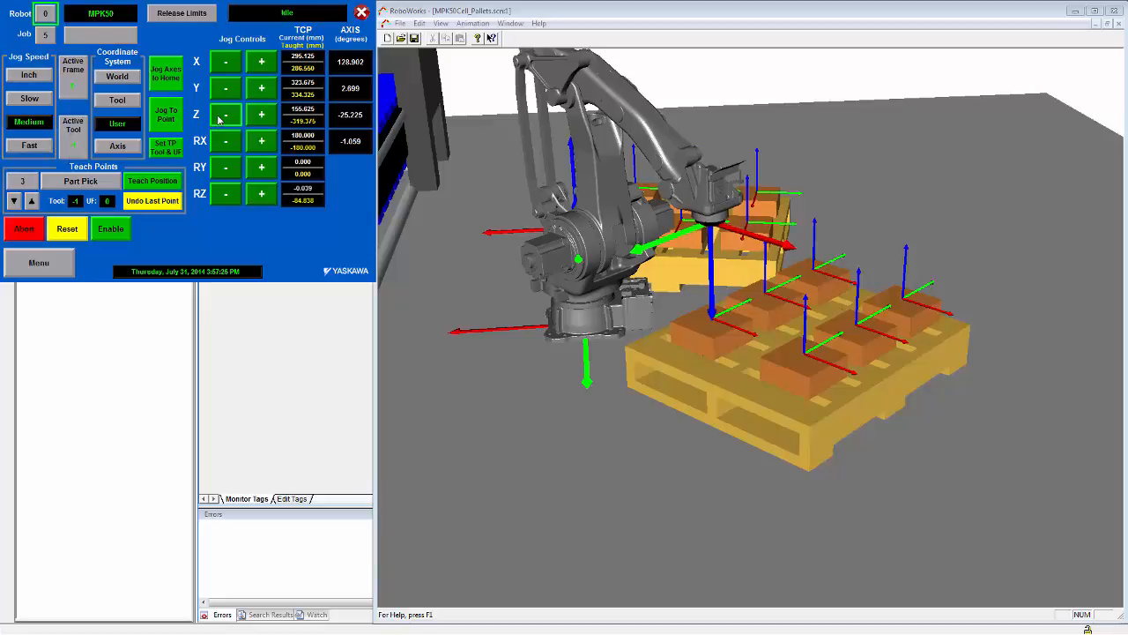
pyautogui.click(226, 114)
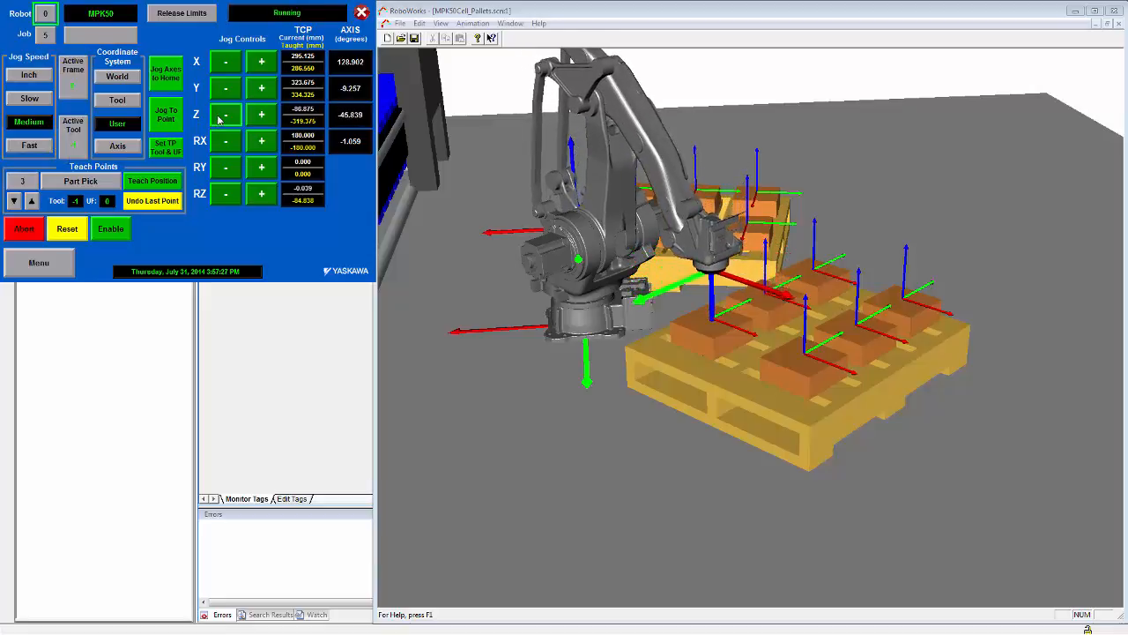
pyautogui.click(226, 114)
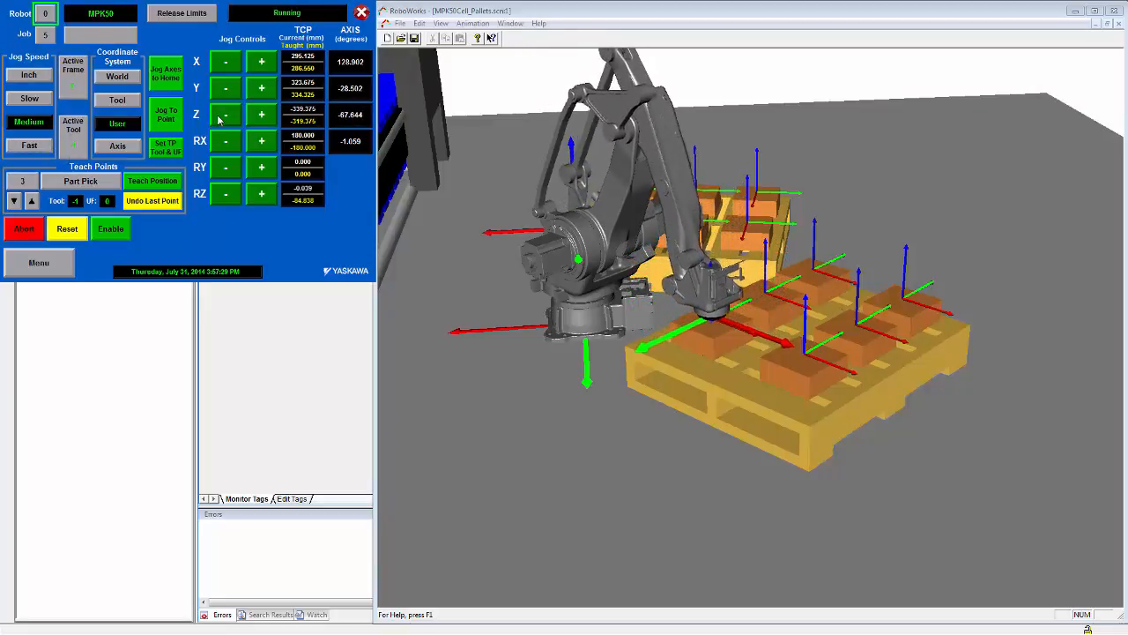
pyautogui.click(153, 181)
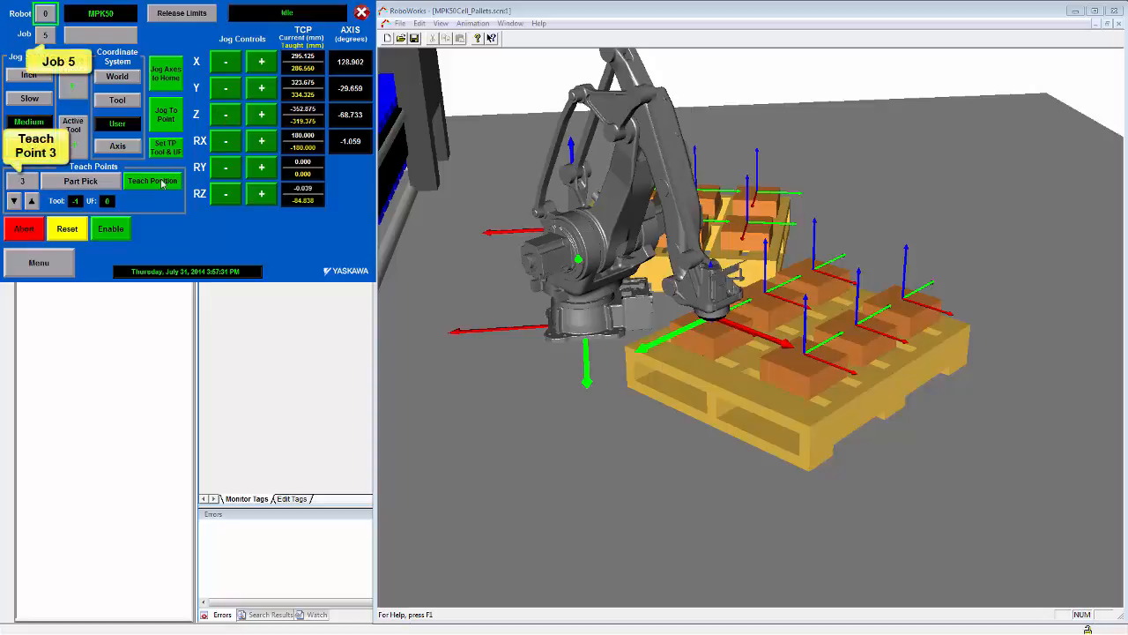
pyautogui.click(152, 180)
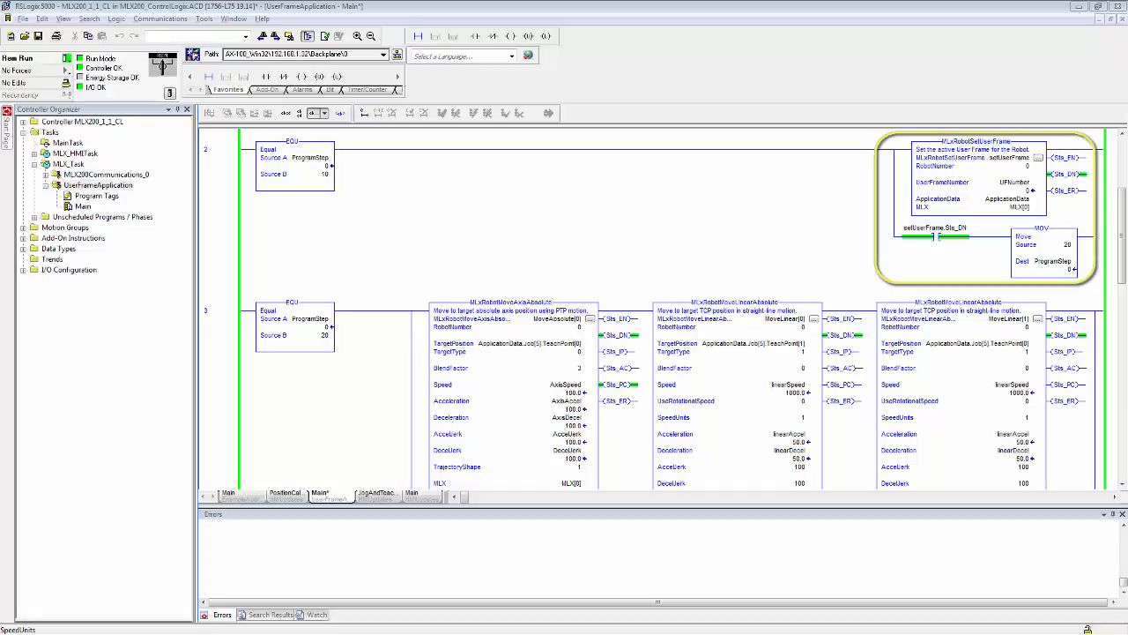
# Scroll through the Main routine to the MLxRobotSetUserFrame and move rungs, selecting the ProgramStep destination
pyautogui.scroll(-3)
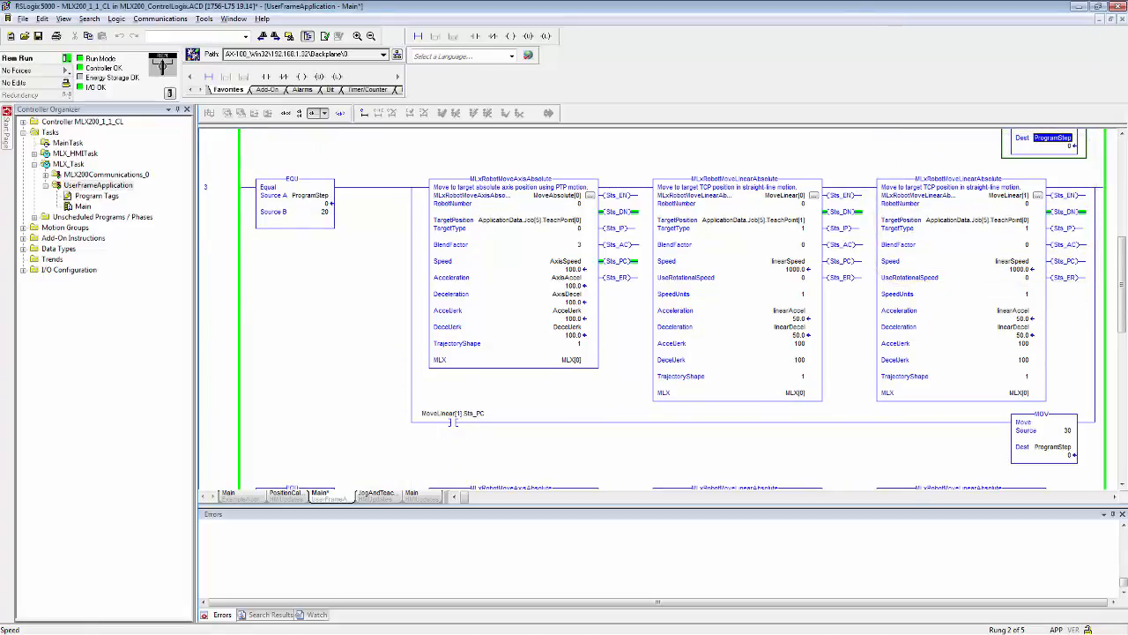
pyautogui.click(511, 264)
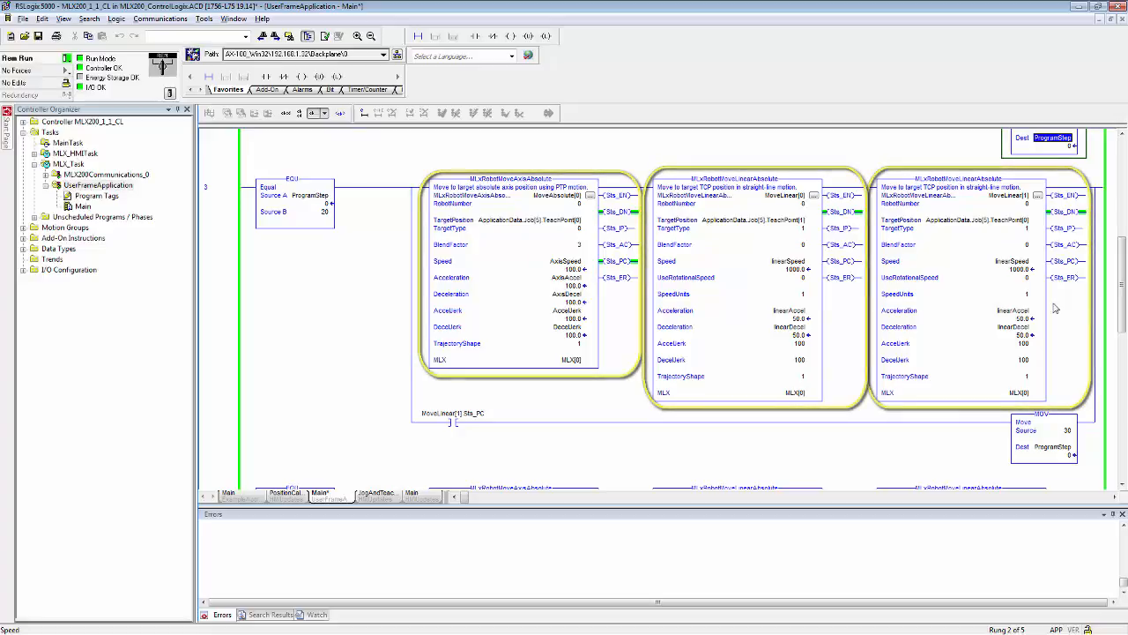
pyautogui.scroll(-3)
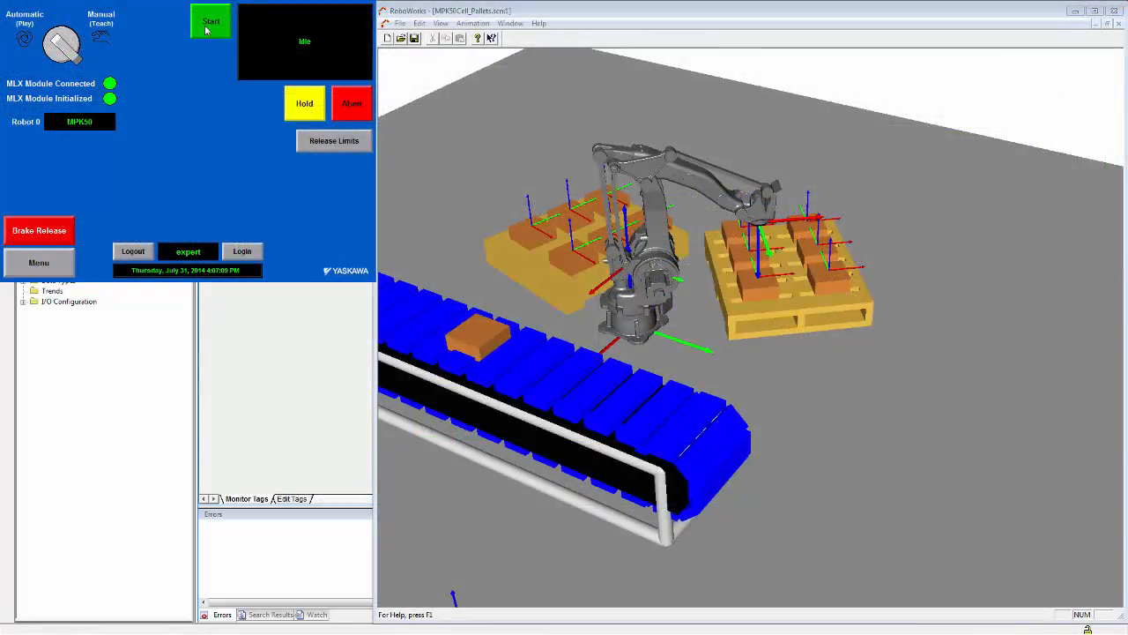
# Press the green Start button on the HMI main screen to run the ladder program
pyautogui.click(211, 21)
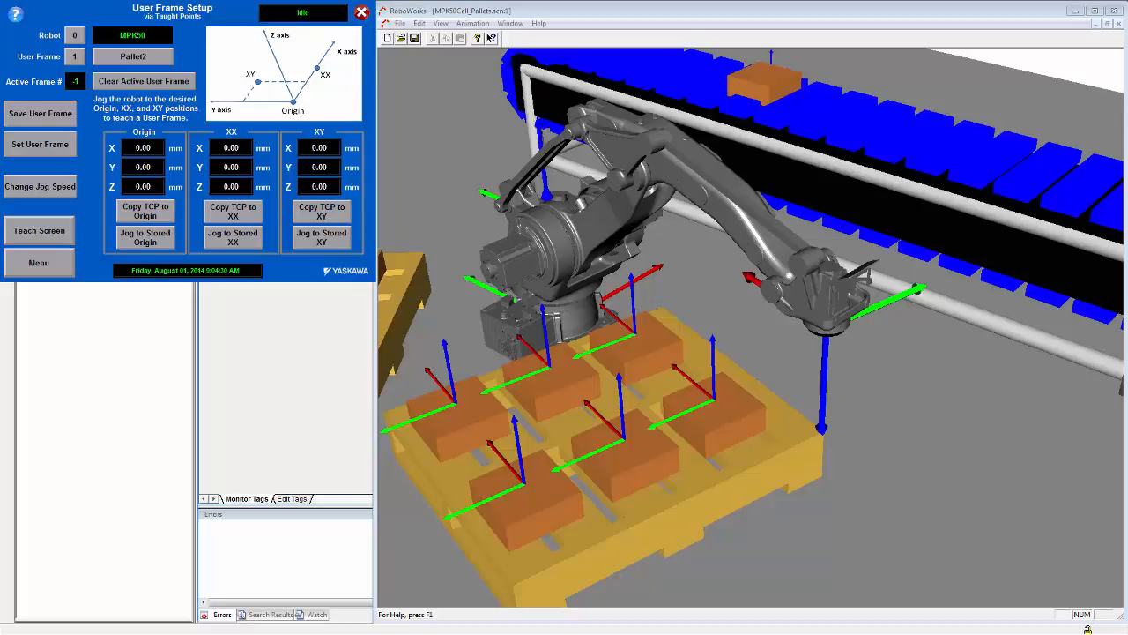
pyautogui.moveTo(97, 81)
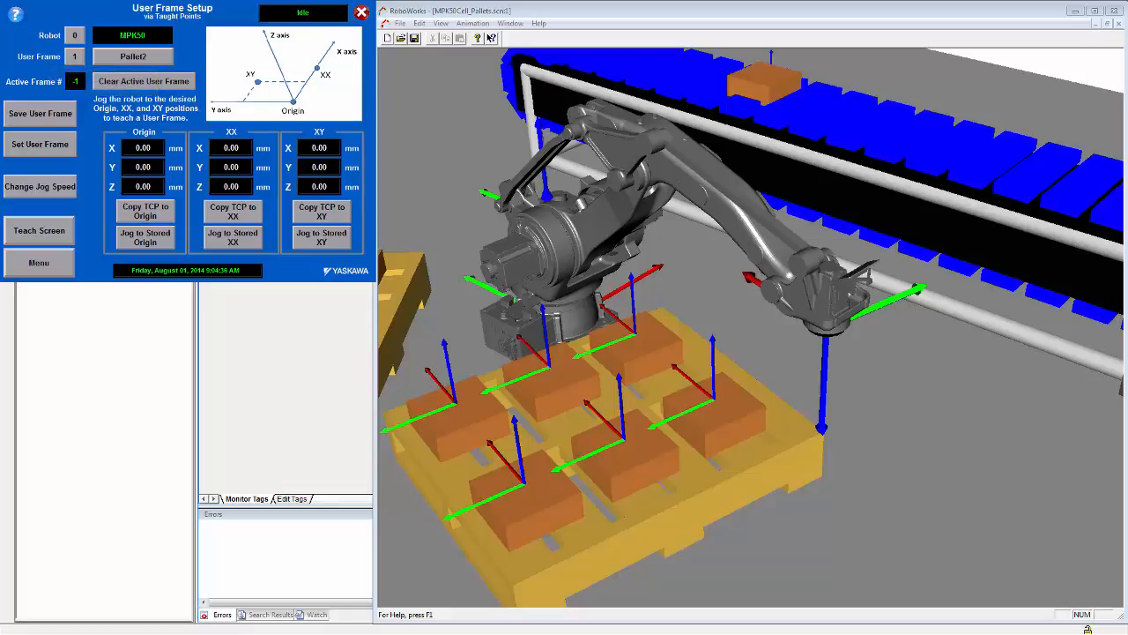
# Store the tool position (X 151.86, Y 1713.3, Z 137.54 mm) as the Pallet2 origin and confirm
pyautogui.click(144, 210)
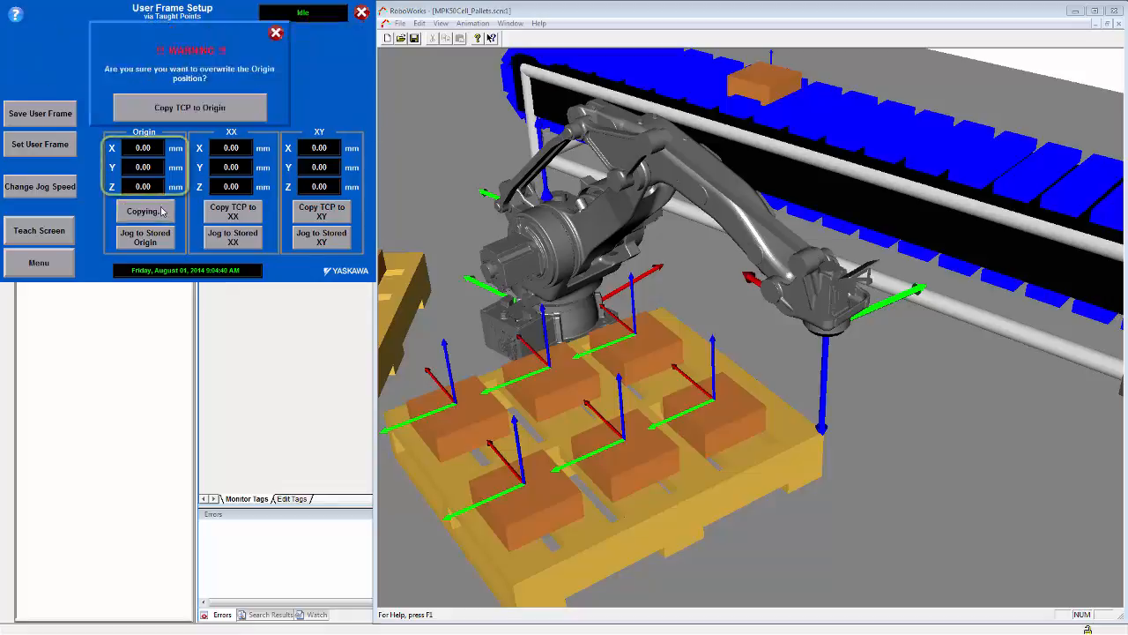
pyautogui.click(188, 107)
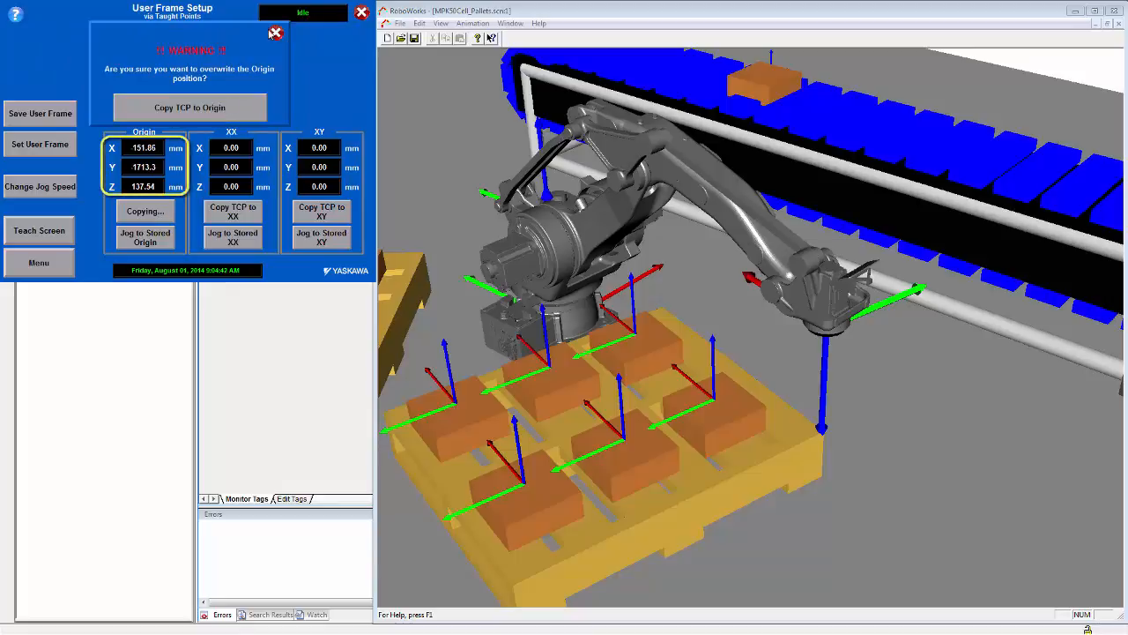
pyautogui.click(275, 33)
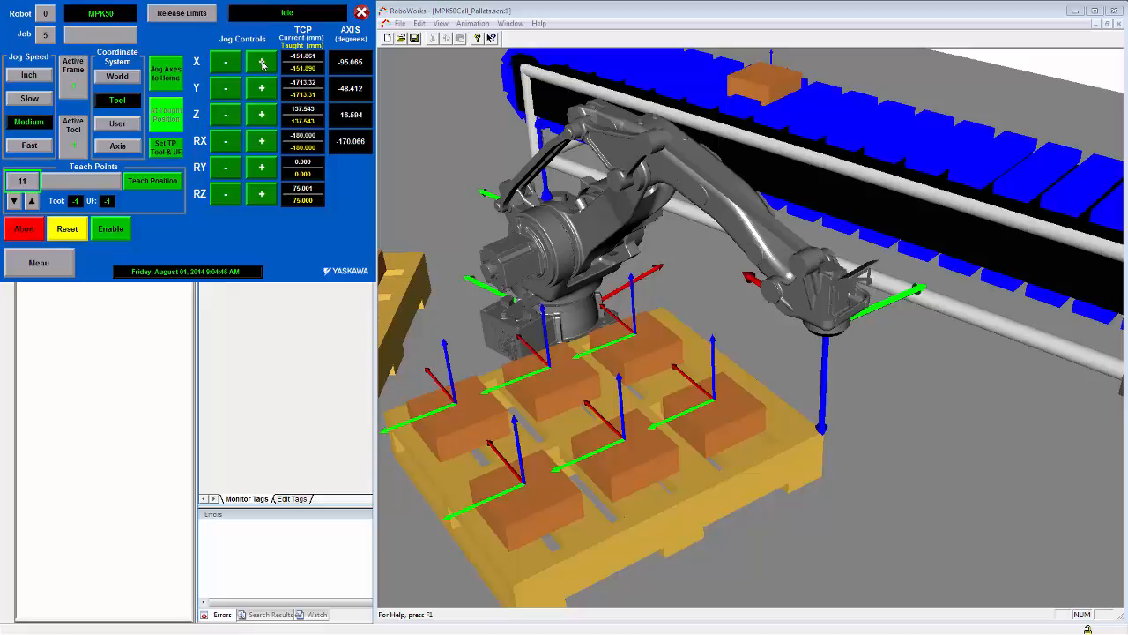
# Jog the tool X+ and store it as Pallet2's XX point (X -45.49, Y 1316.3)
pyautogui.click(261, 61)
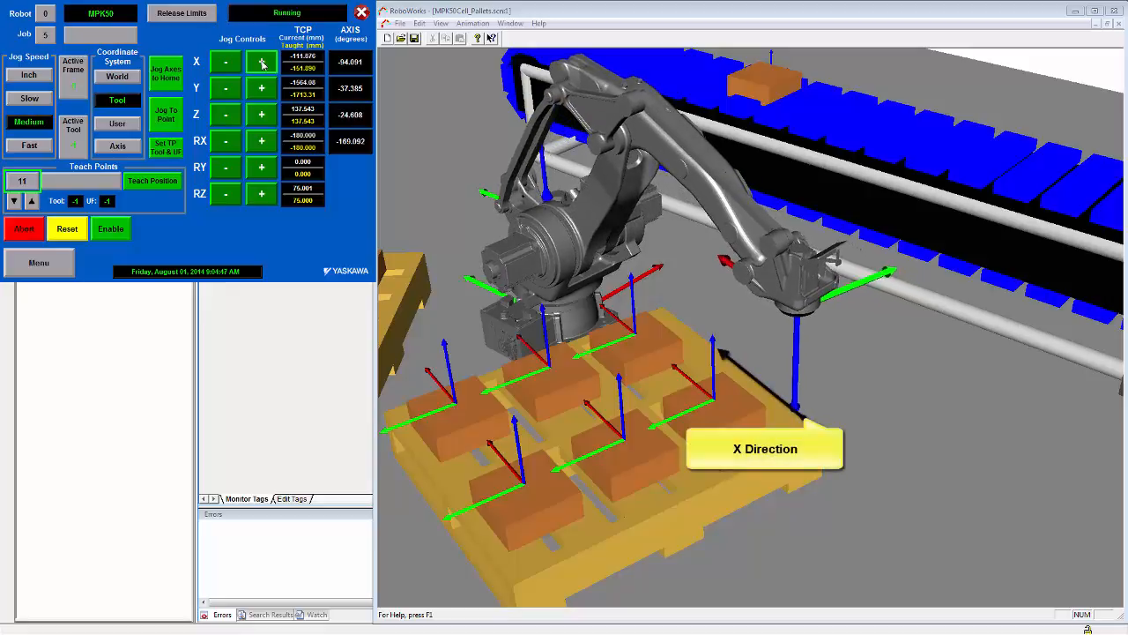
pyautogui.click(261, 60)
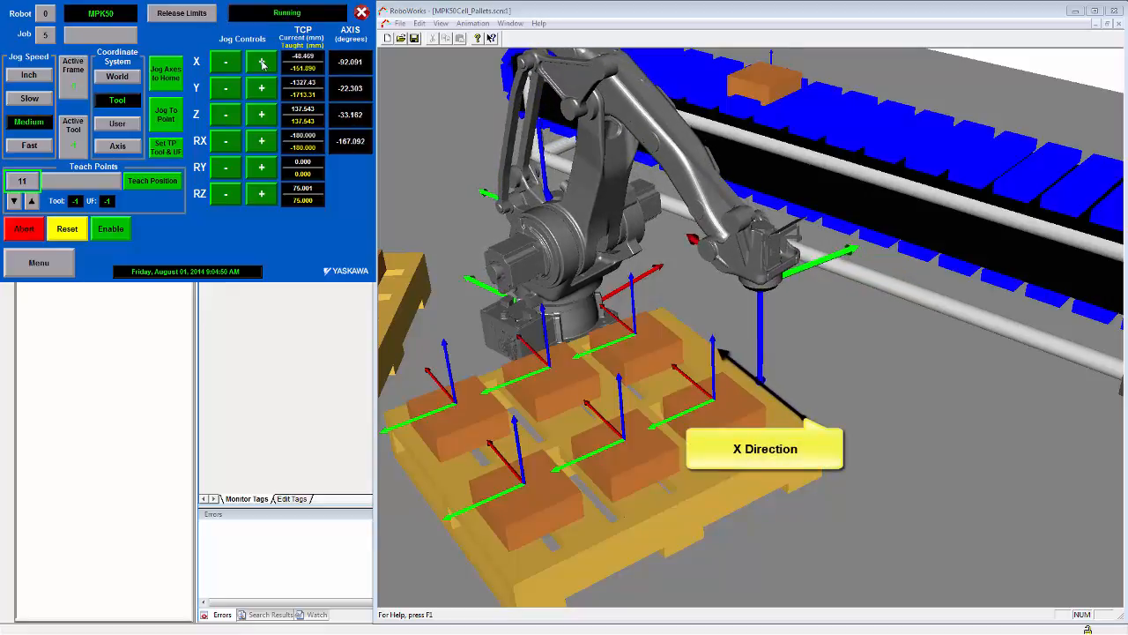
pyautogui.click(39, 262)
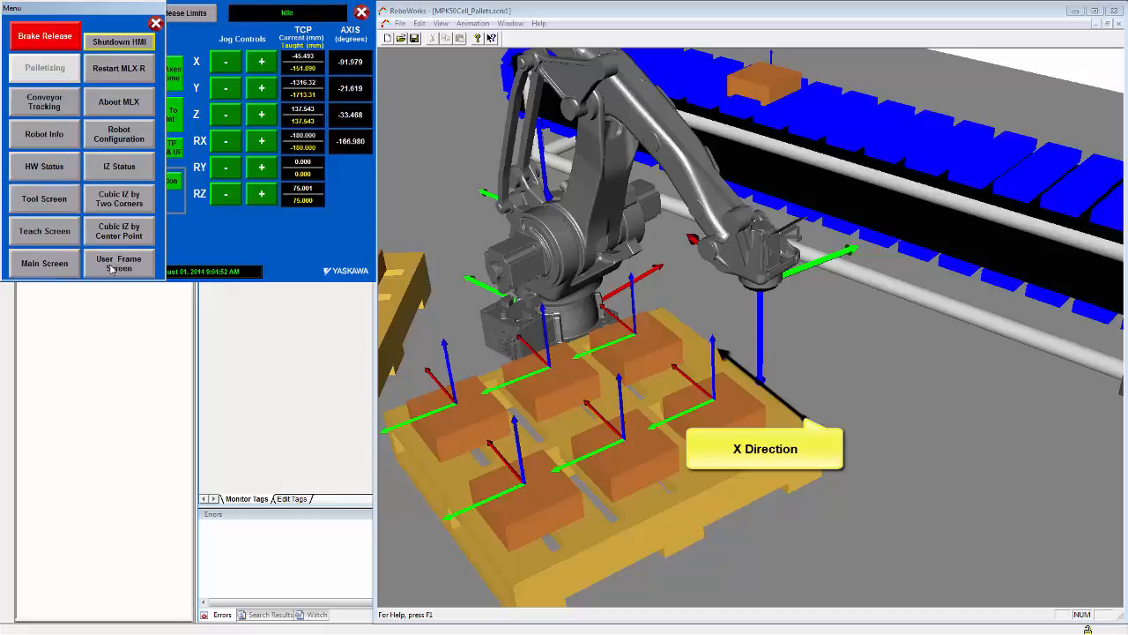
pyautogui.click(118, 264)
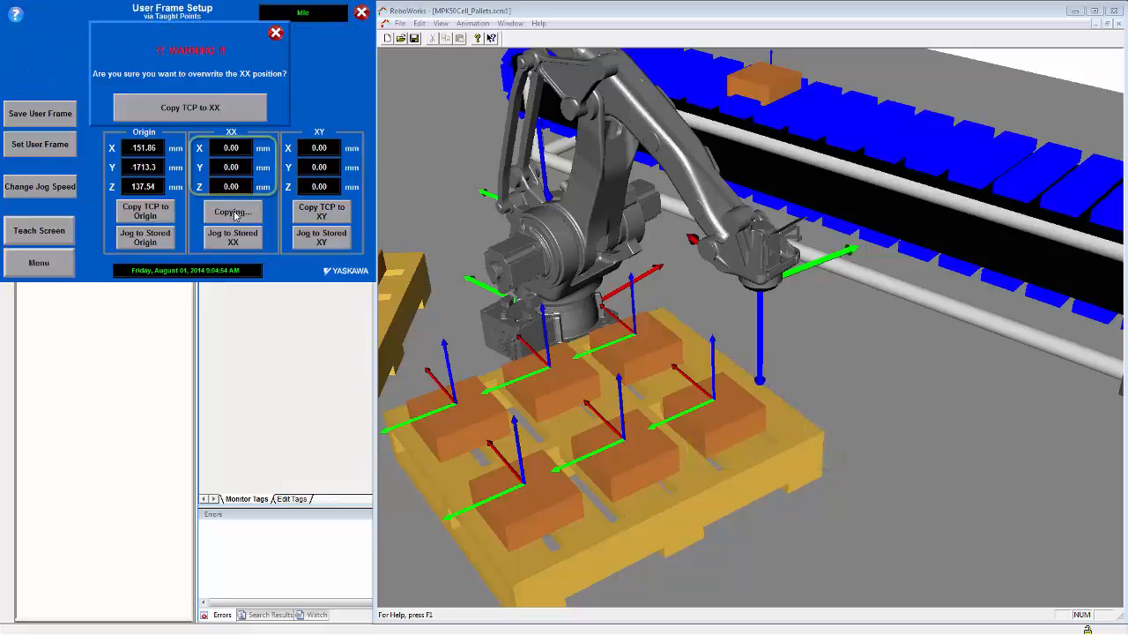
pyautogui.click(189, 107)
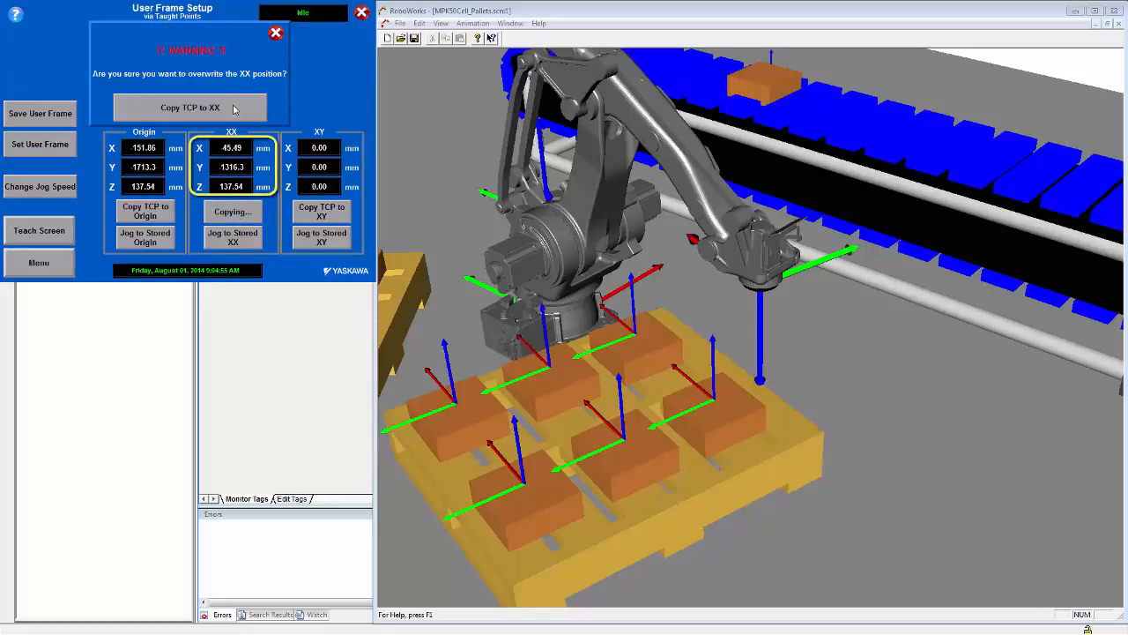
pyautogui.click(190, 107)
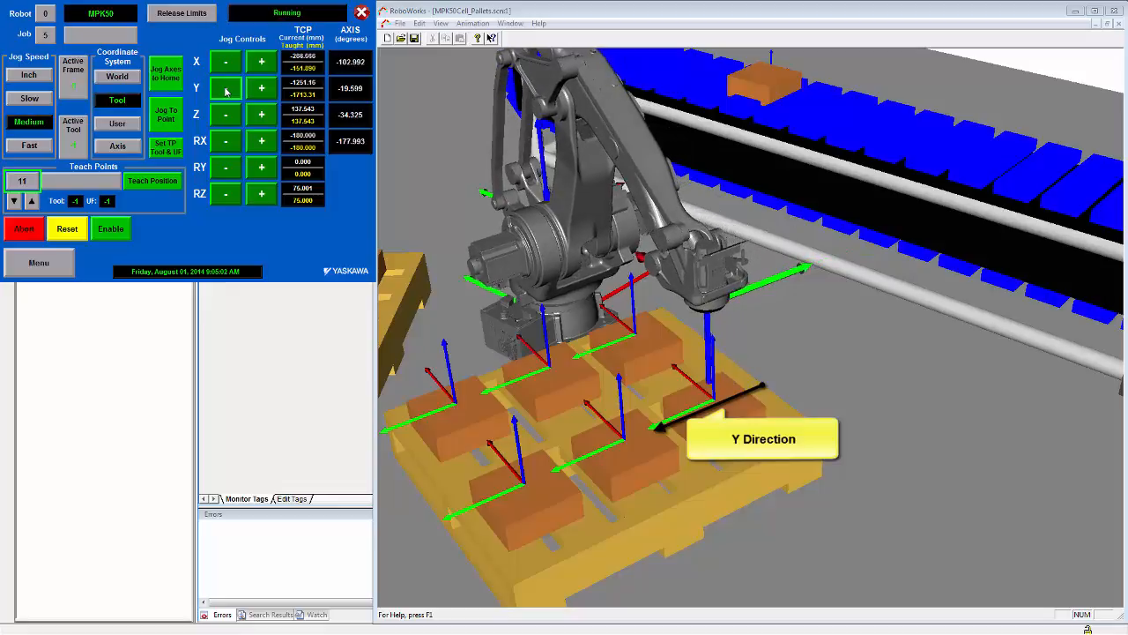
# Return to User Frame Setup and store the jogged position as Pallet2's XY point, confirming the overwrite
pyautogui.click(39, 262)
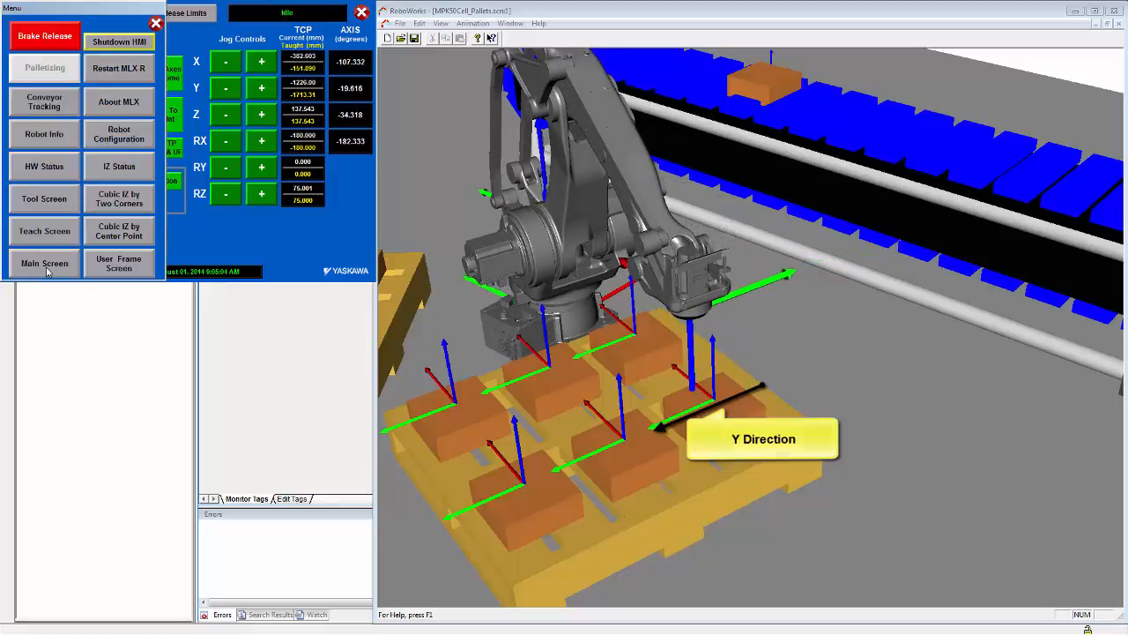
pyautogui.click(118, 262)
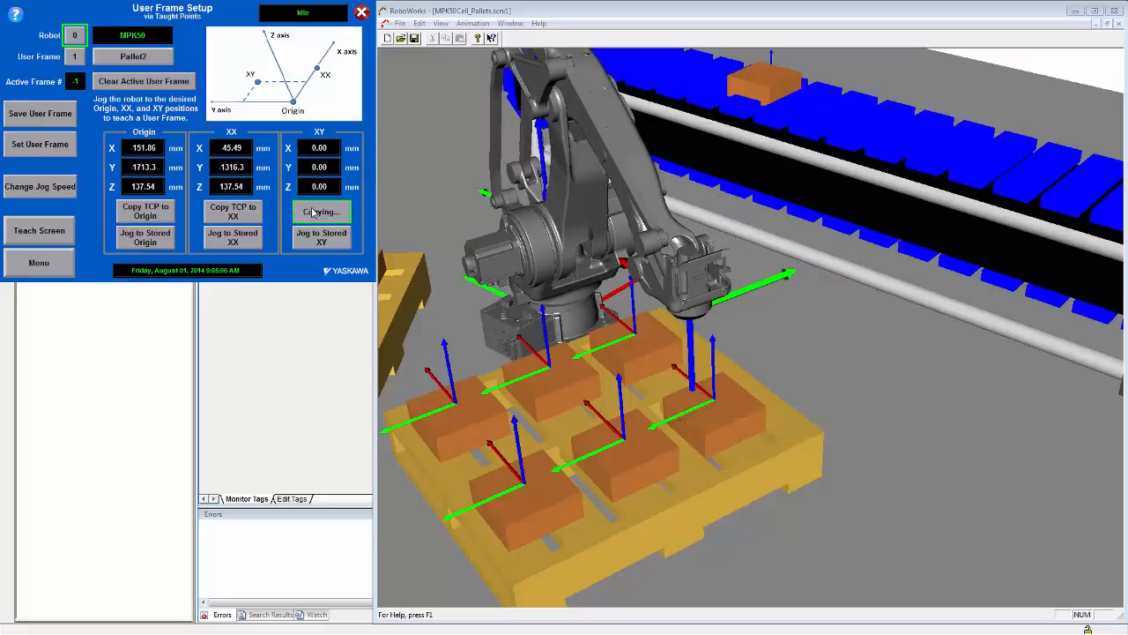
pyautogui.click(321, 212)
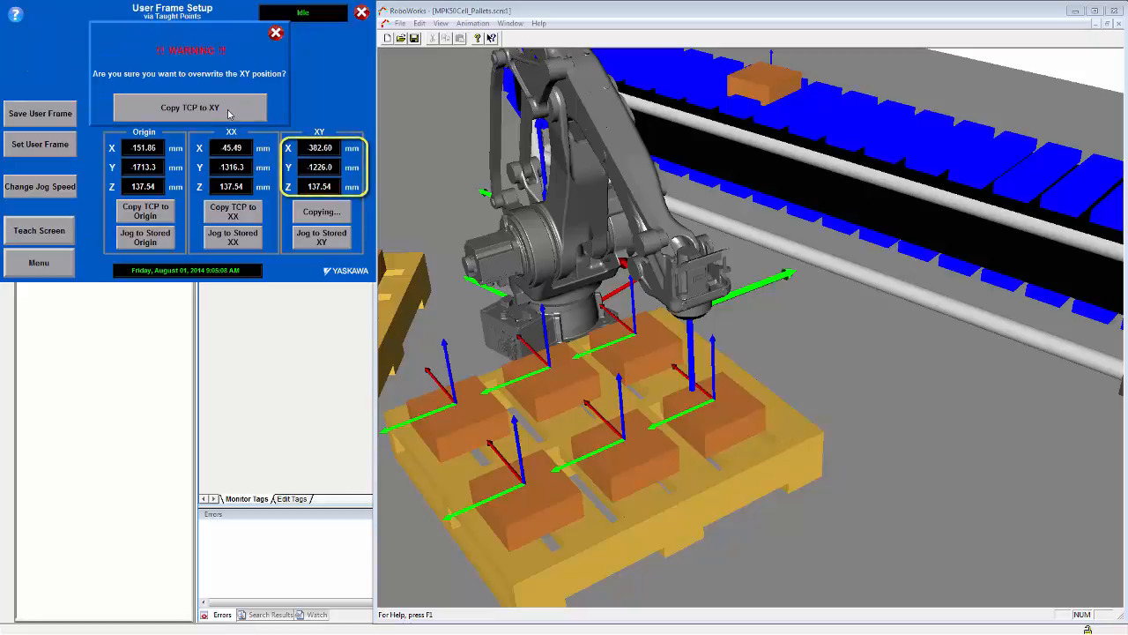
pyautogui.click(189, 106)
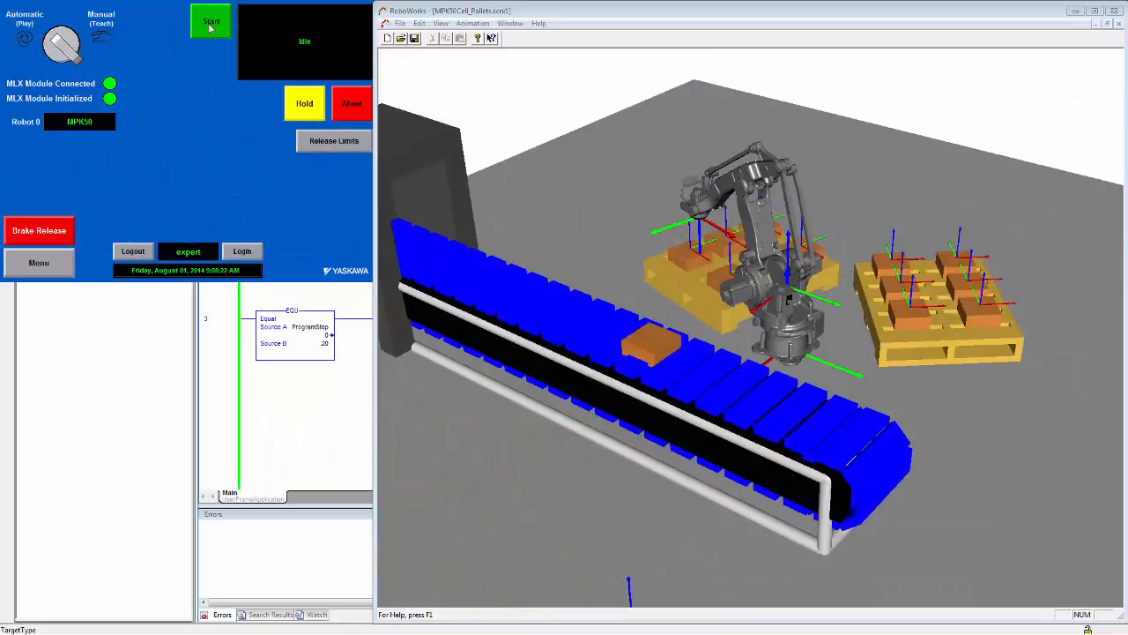
# Start the pick-and-place cycle, then set the MLxRobotSetUserFrame UFNumber to 1
pyautogui.click(211, 21)
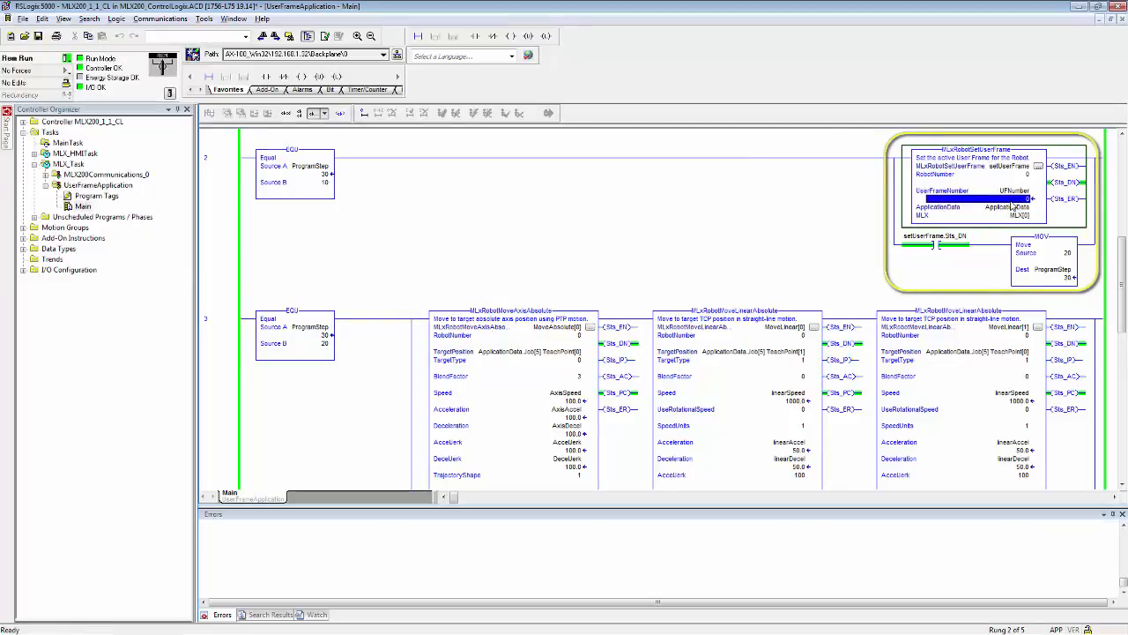
pyautogui.click(996, 206)
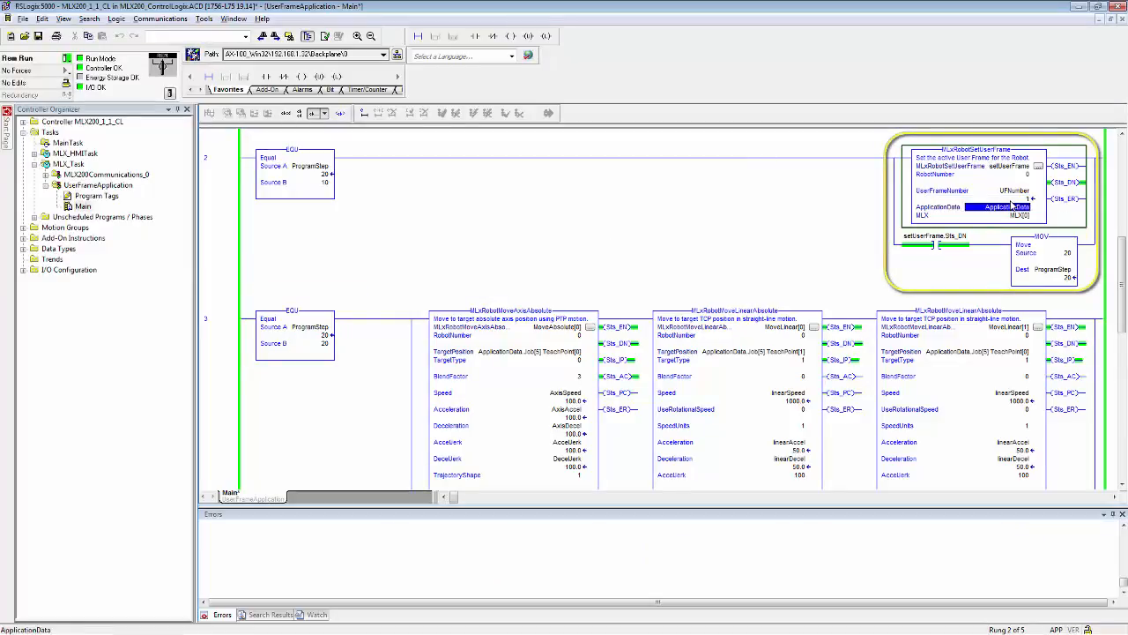